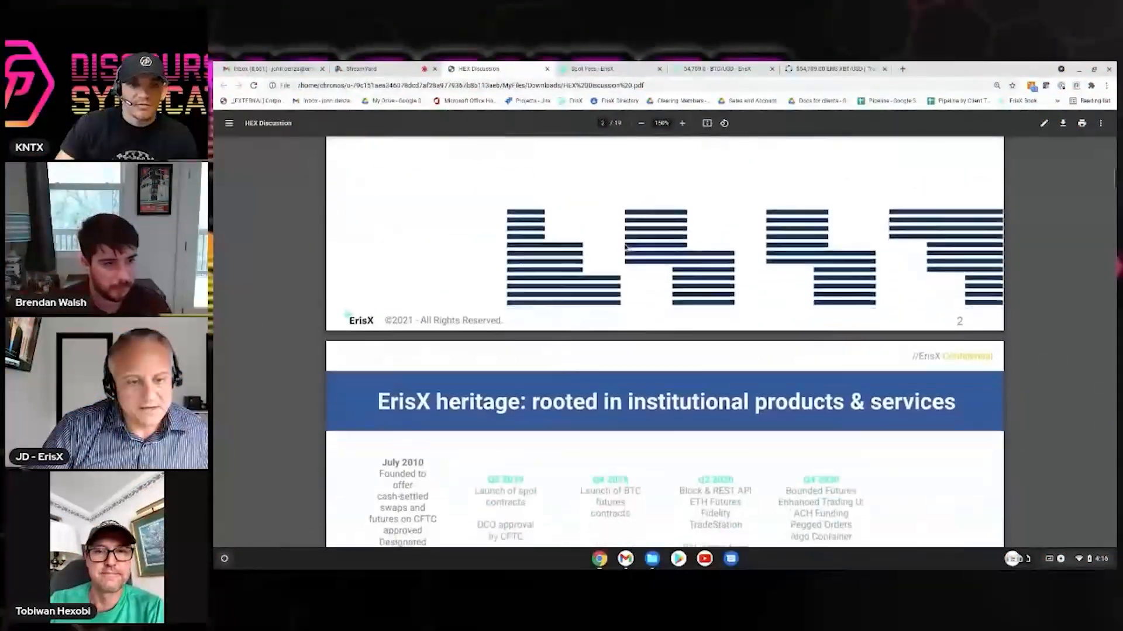
# Scroll the HEX Discussion deck to slide 3, the ErisX heritage timeline
pyautogui.scroll(-3)
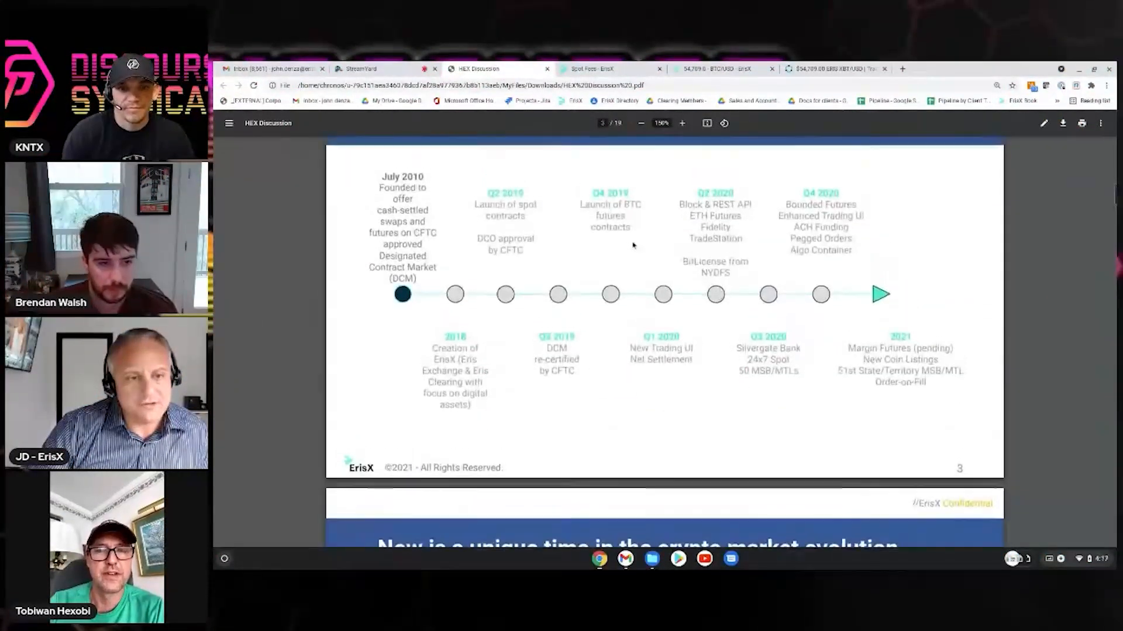
pyautogui.scroll(3)
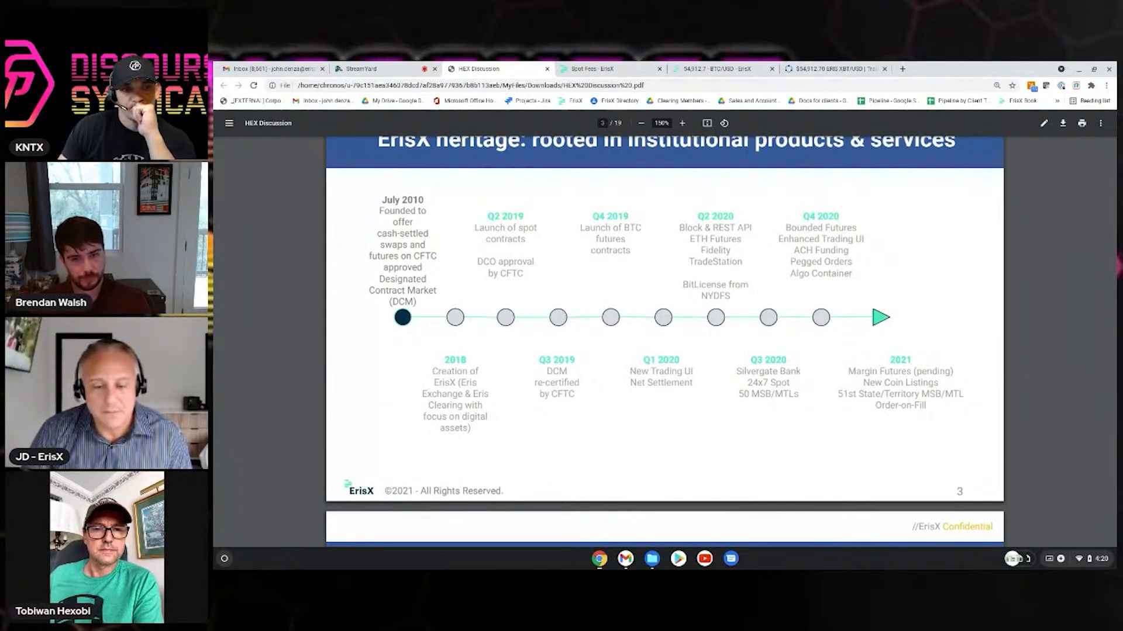
# Scroll down to slide 4, 'Now is a unique time in the crypto market evolution'
pyautogui.scroll(-3)
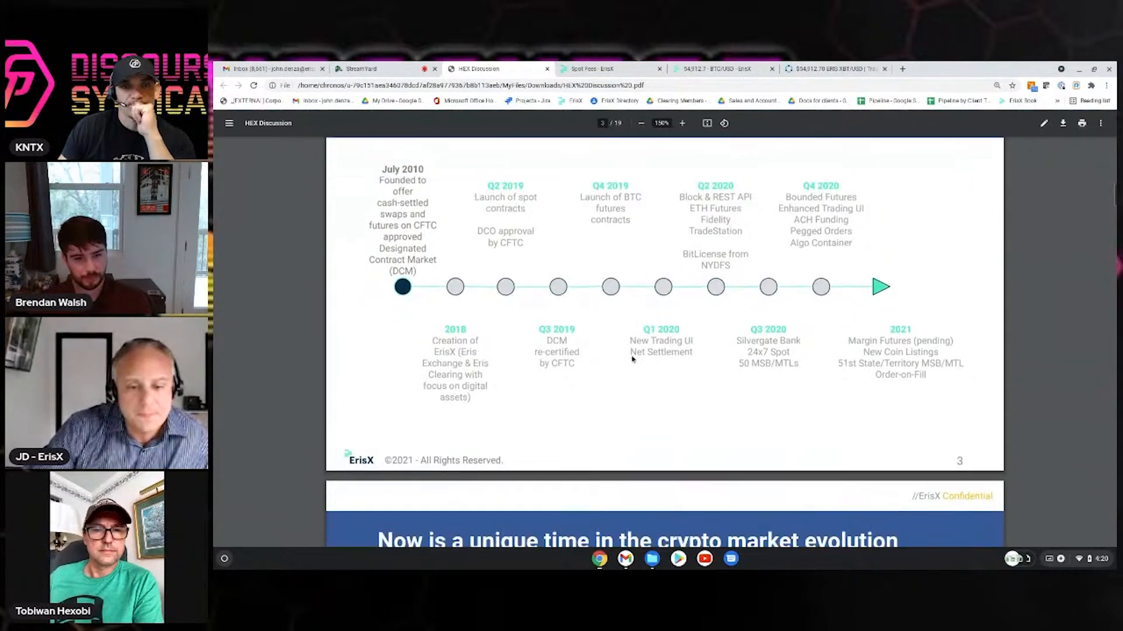
pyautogui.scroll(-3)
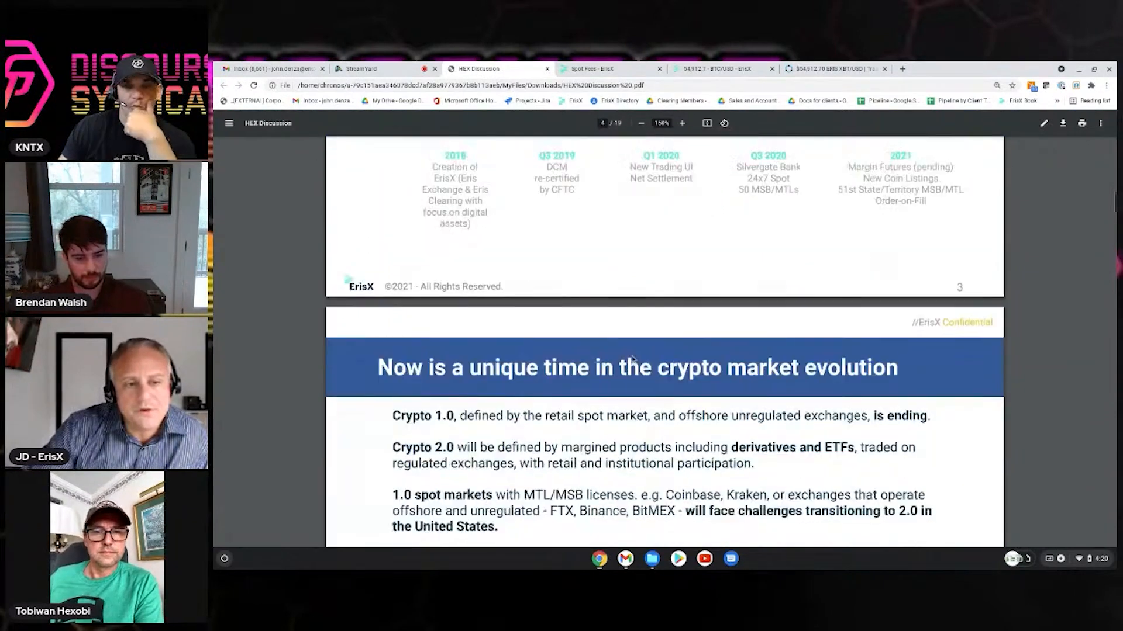
pyautogui.scroll(-3)
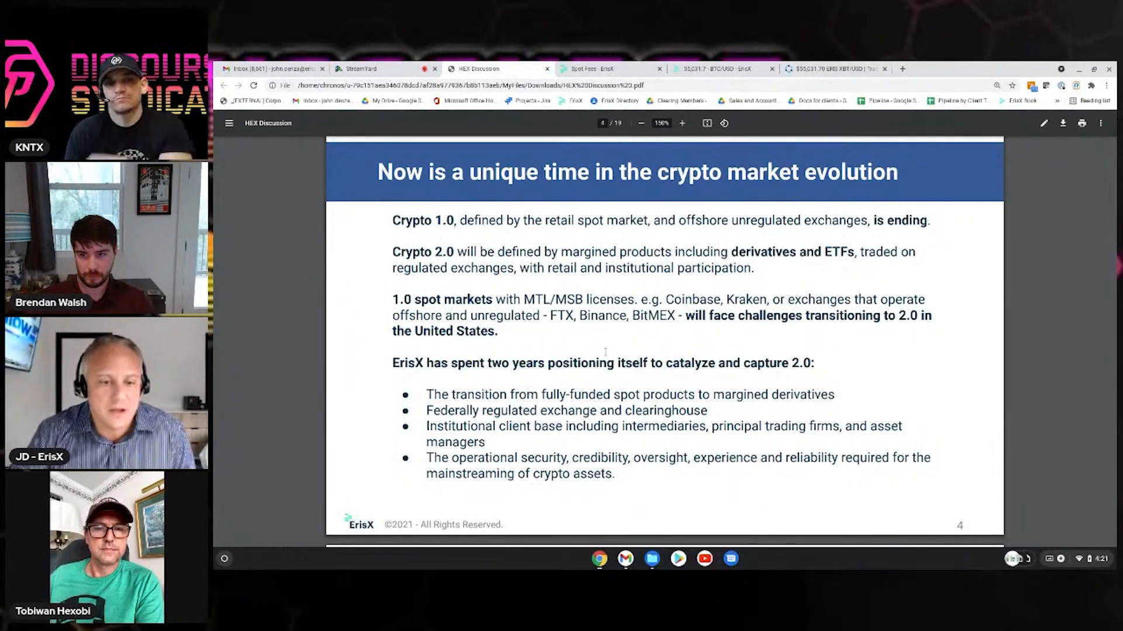
# Scroll down to slide 5, 'ErisX investors: liquidity, distribution, & expertise'
pyautogui.scroll(-3)
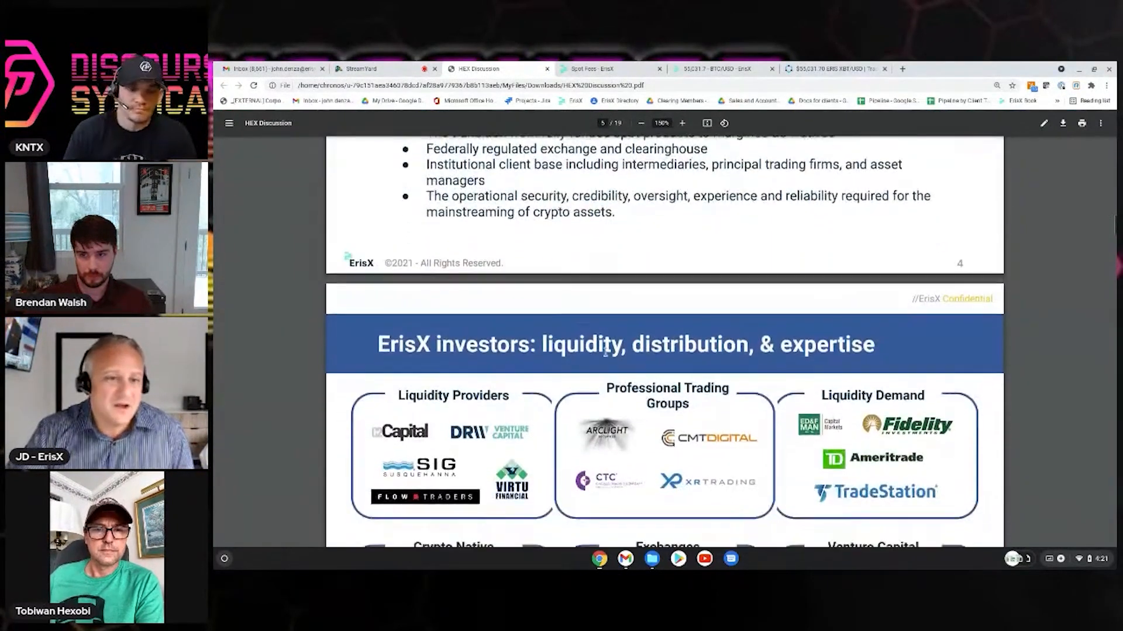
pyautogui.scroll(-3)
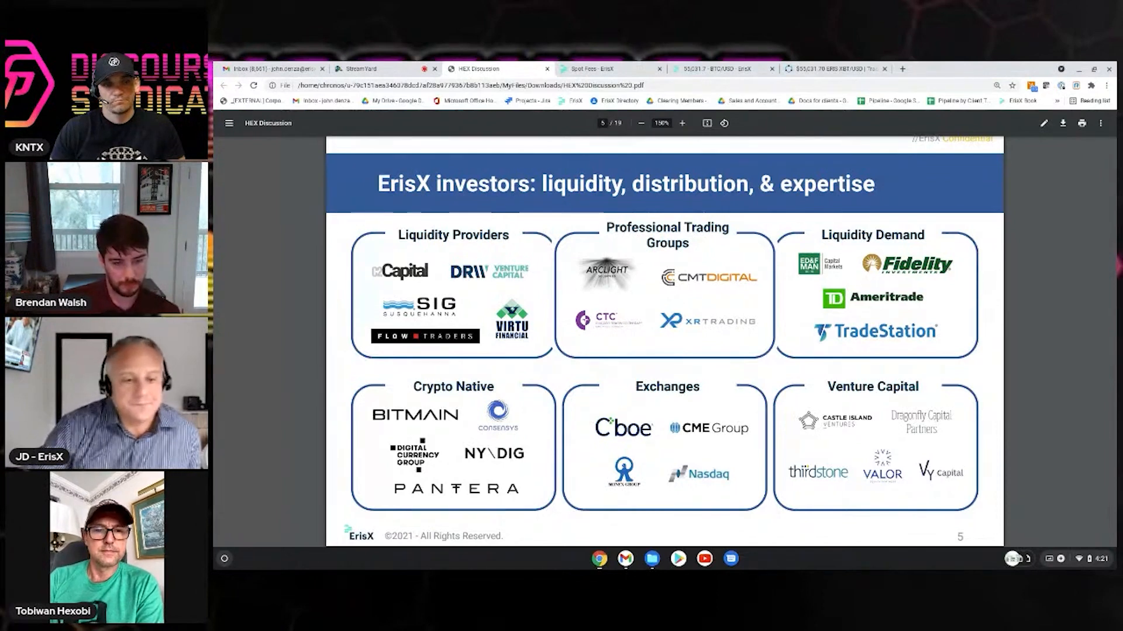
# Scroll from the risk and compliance slide to page 8 on digital asset trading & clearing
pyautogui.scroll(-3)
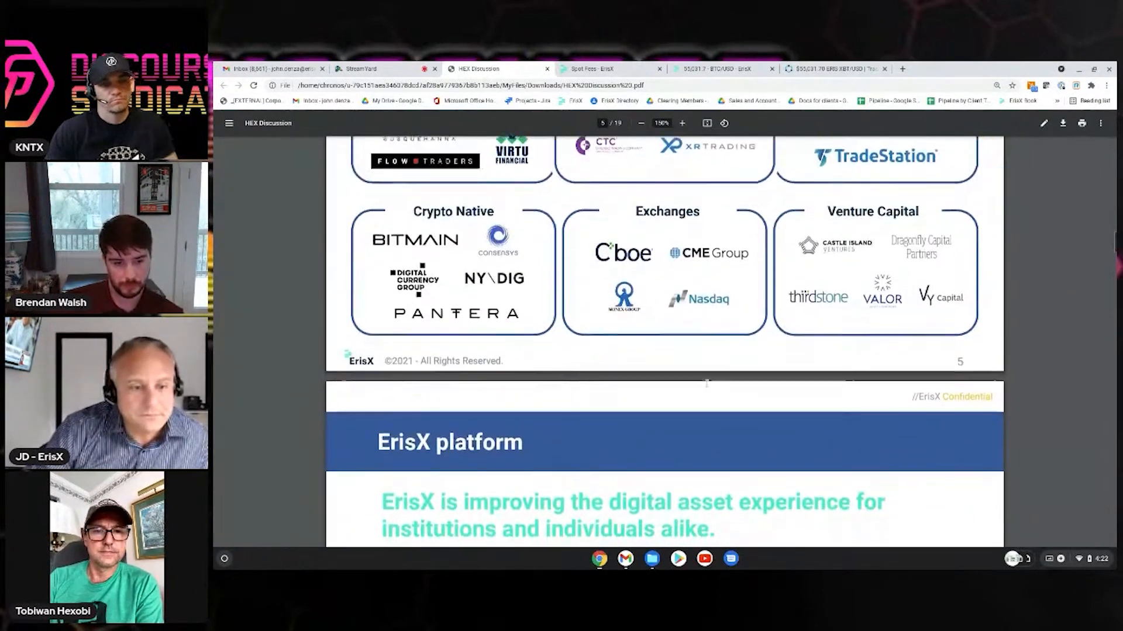
pyautogui.scroll(-3)
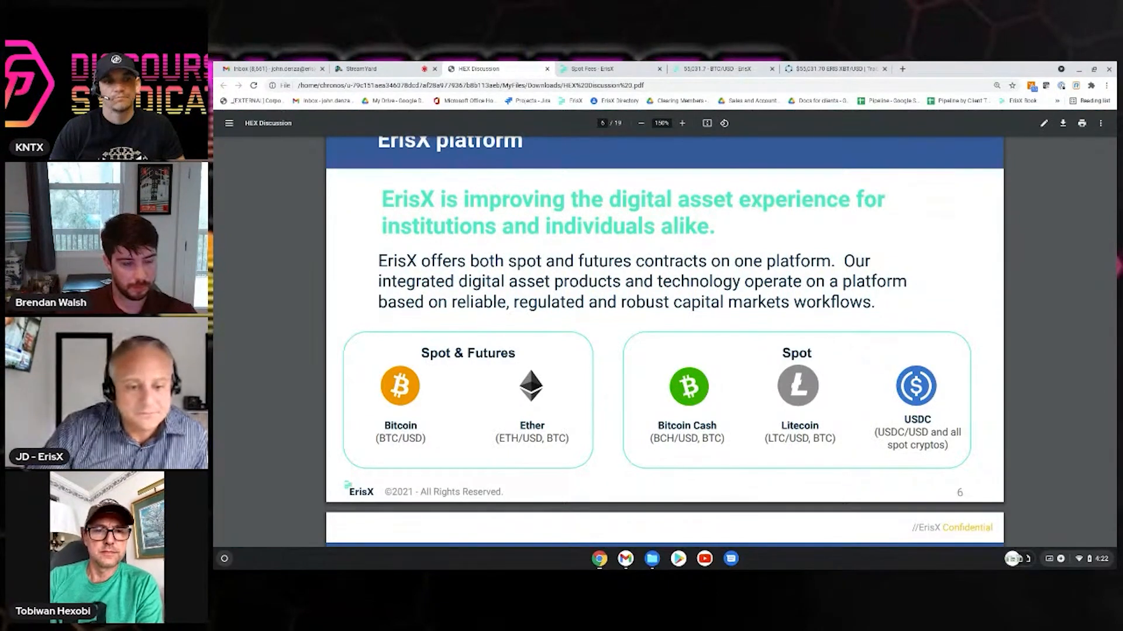
pyautogui.scroll(-3)
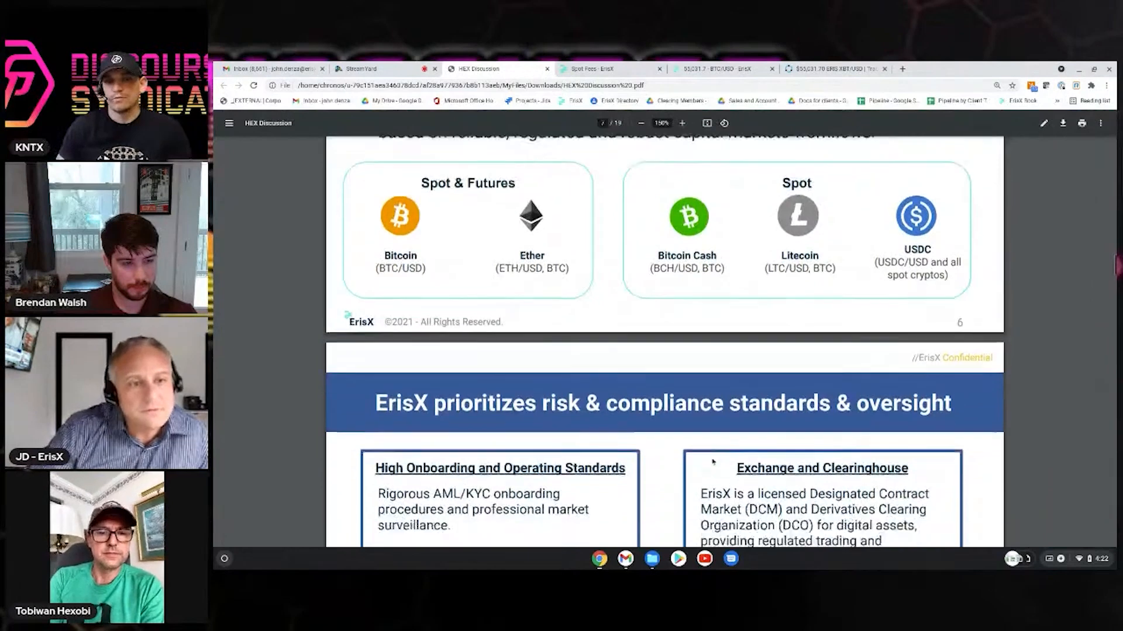
pyautogui.scroll(-3)
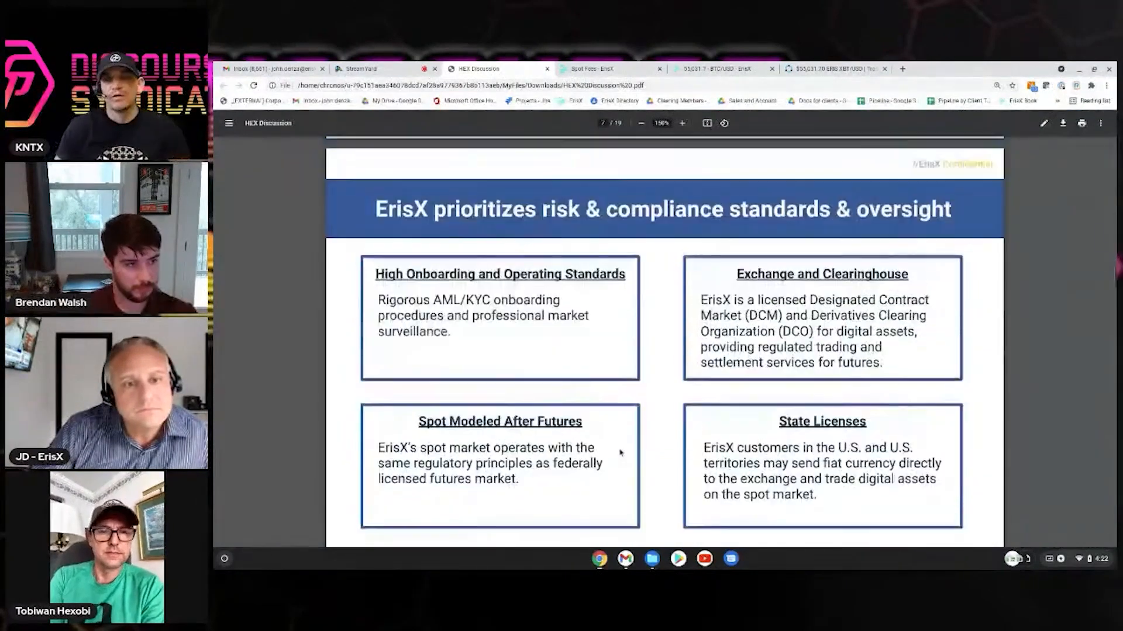
pyautogui.scroll(3)
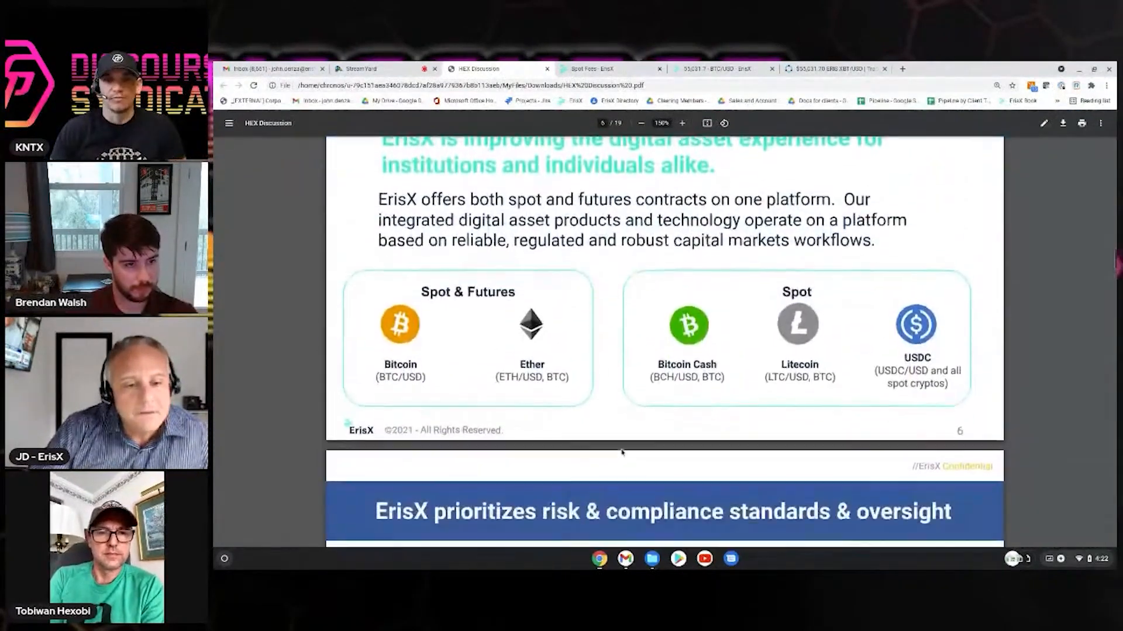
pyautogui.scroll(-3)
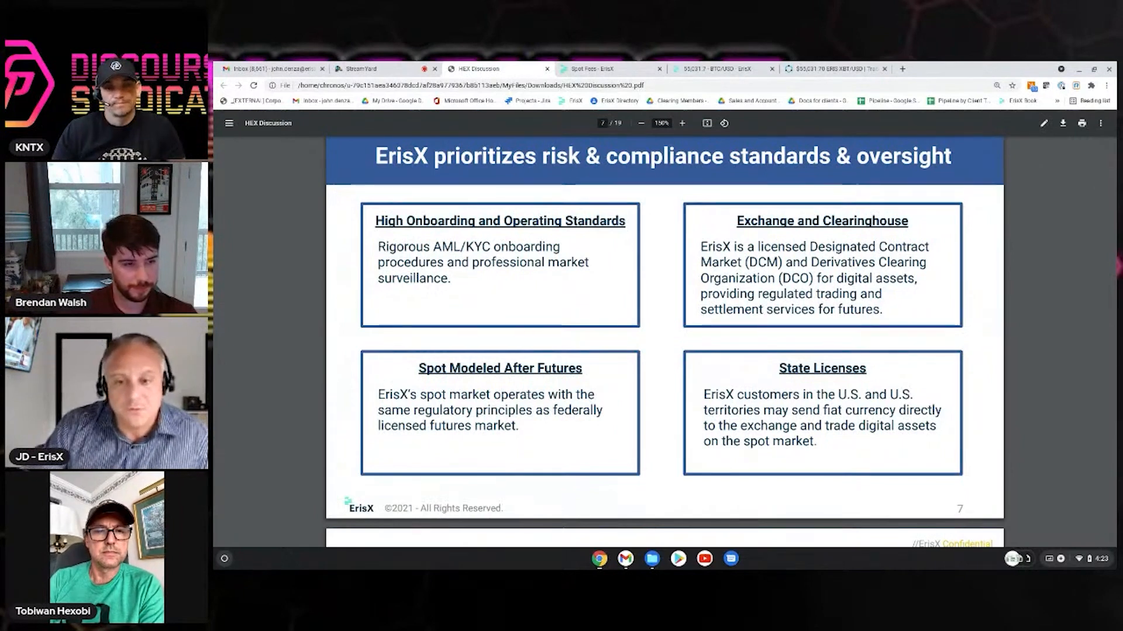
# Scroll on to page 9, 'Platform: uniquely designed to service intermediaries'
pyautogui.scroll(-3)
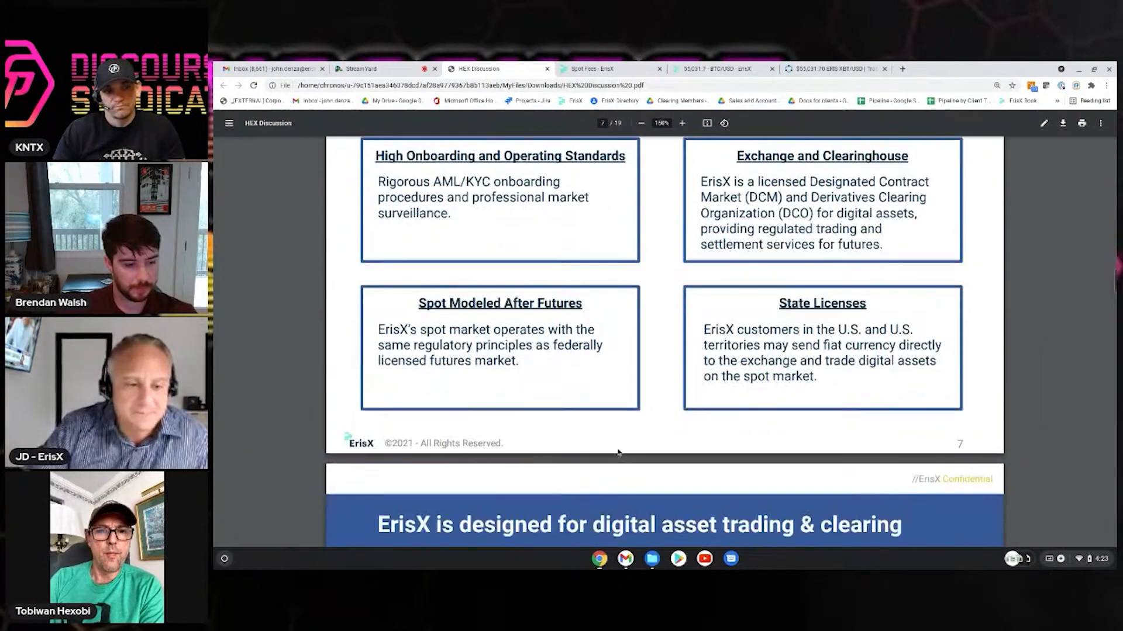
pyautogui.scroll(-3)
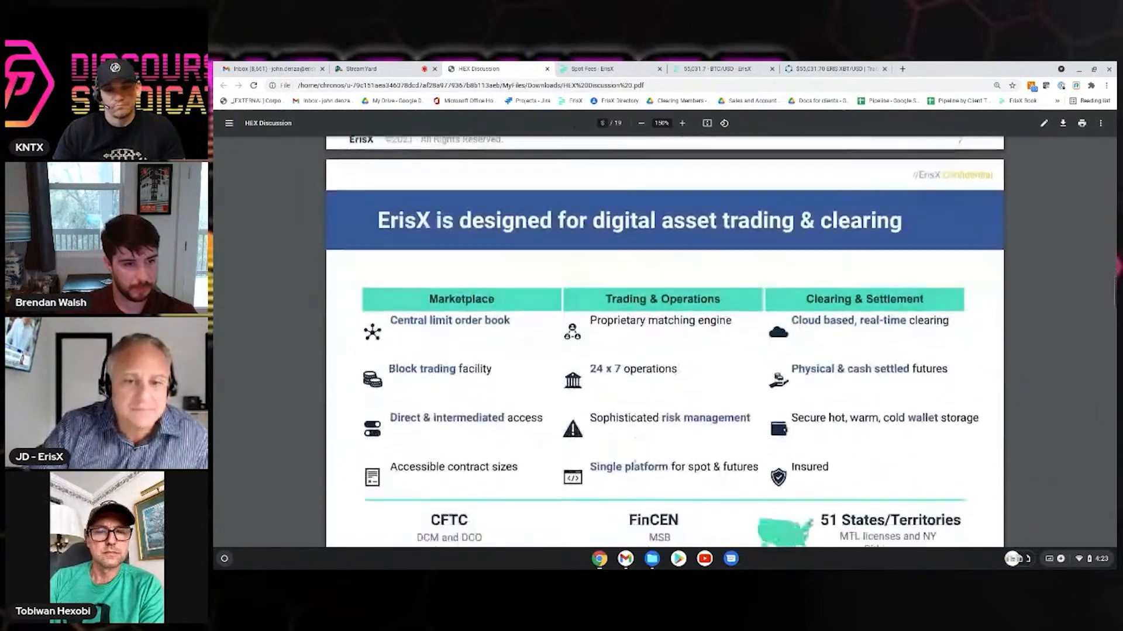
pyautogui.scroll(-3)
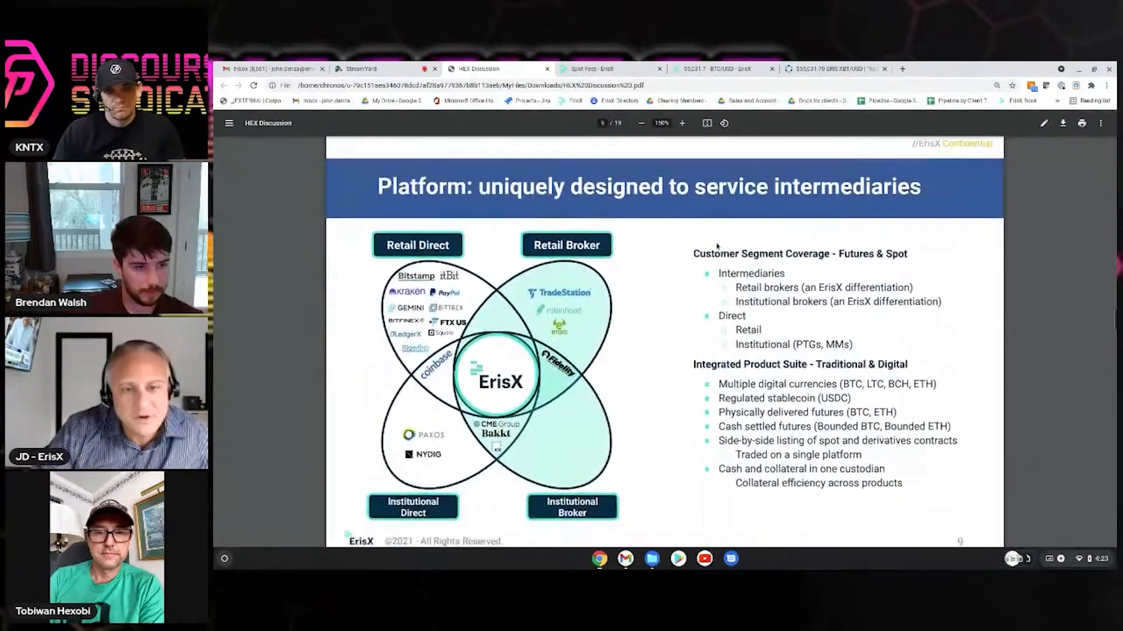
pyautogui.scroll(-3)
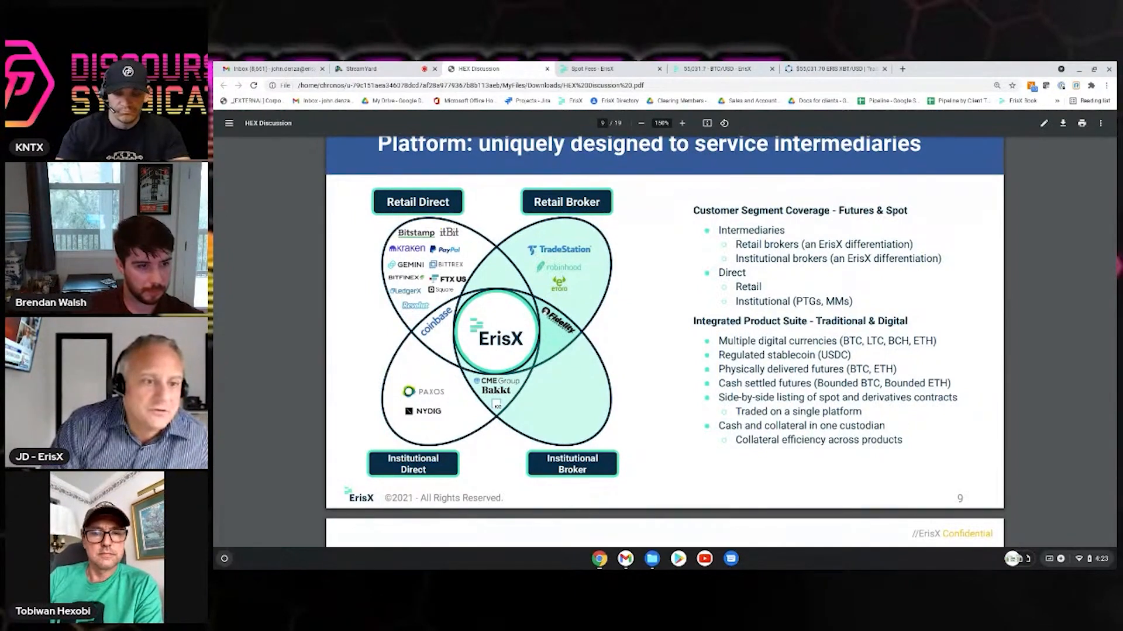
pyautogui.scroll(-3)
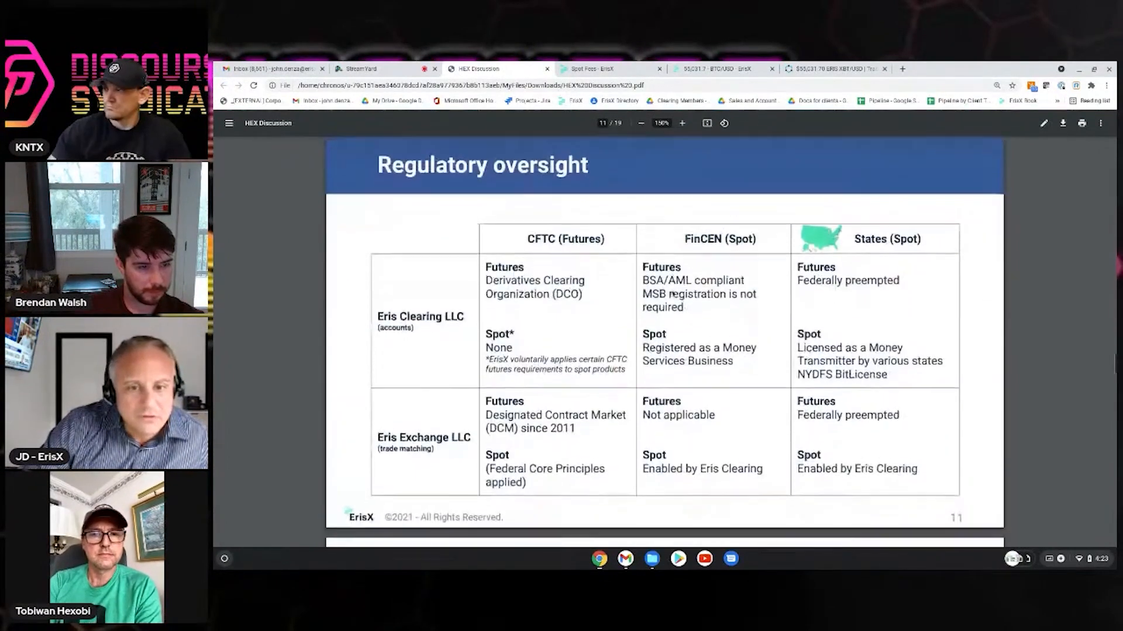
# Scroll from the Regulatory oversight slide to page 12, SOC 2 Type II
pyautogui.scroll(-3)
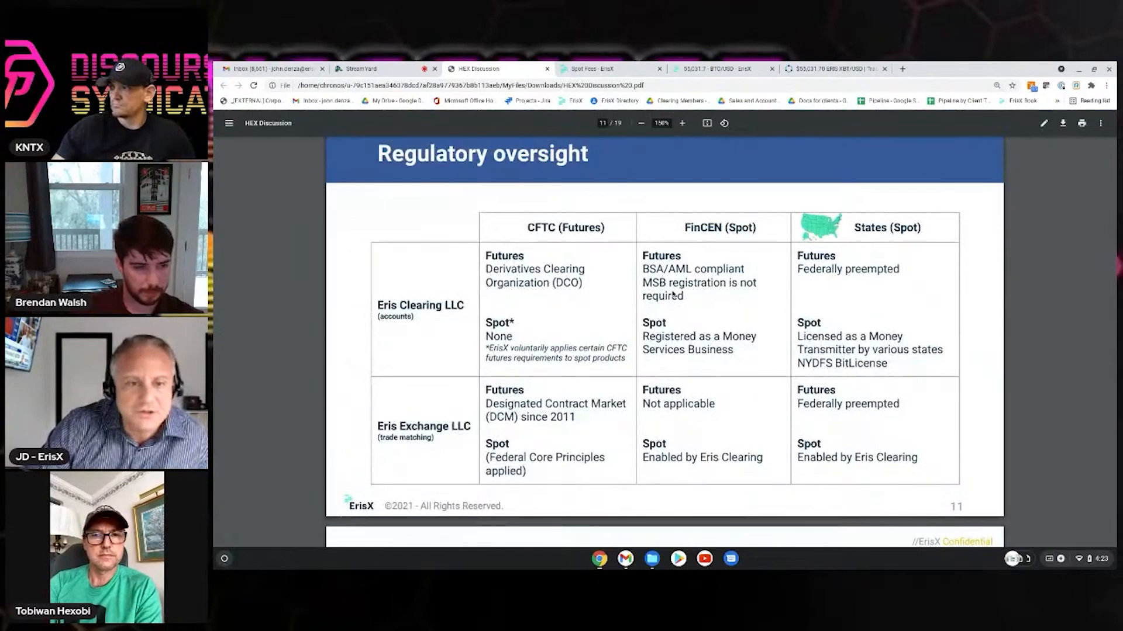
pyautogui.scroll(-3)
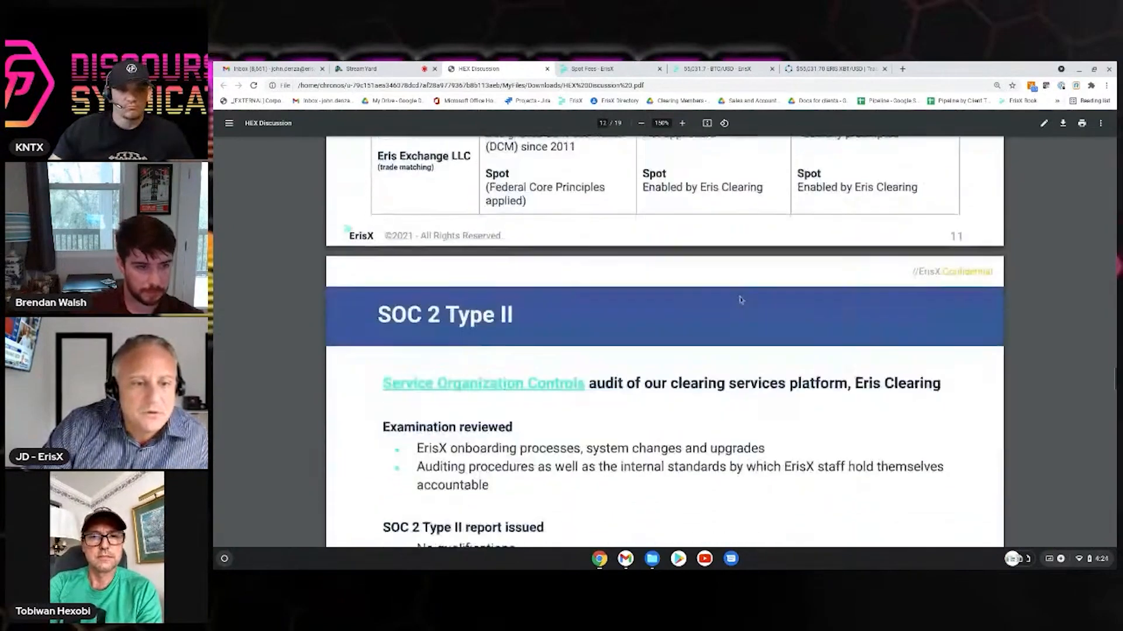
pyautogui.scroll(-3)
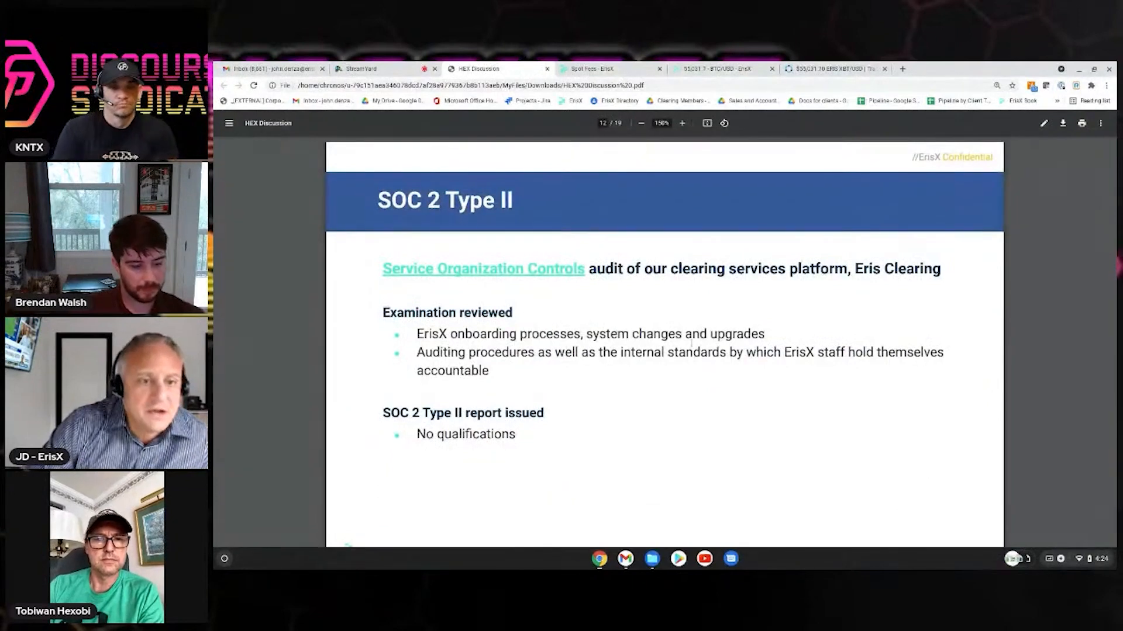
pyautogui.scroll(-3)
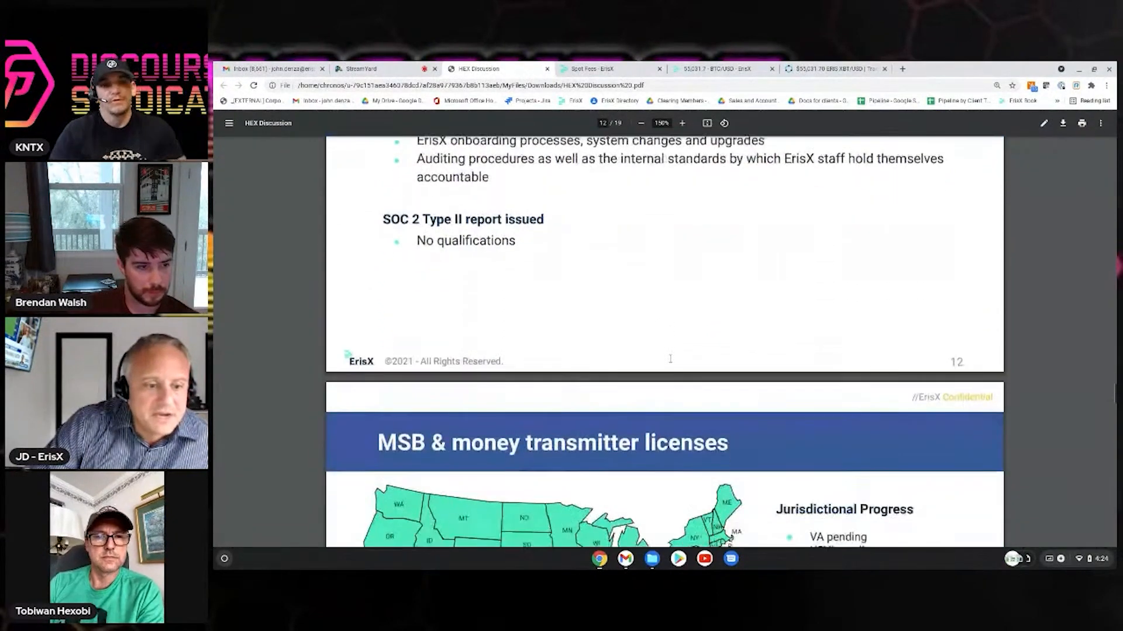
pyautogui.scroll(3)
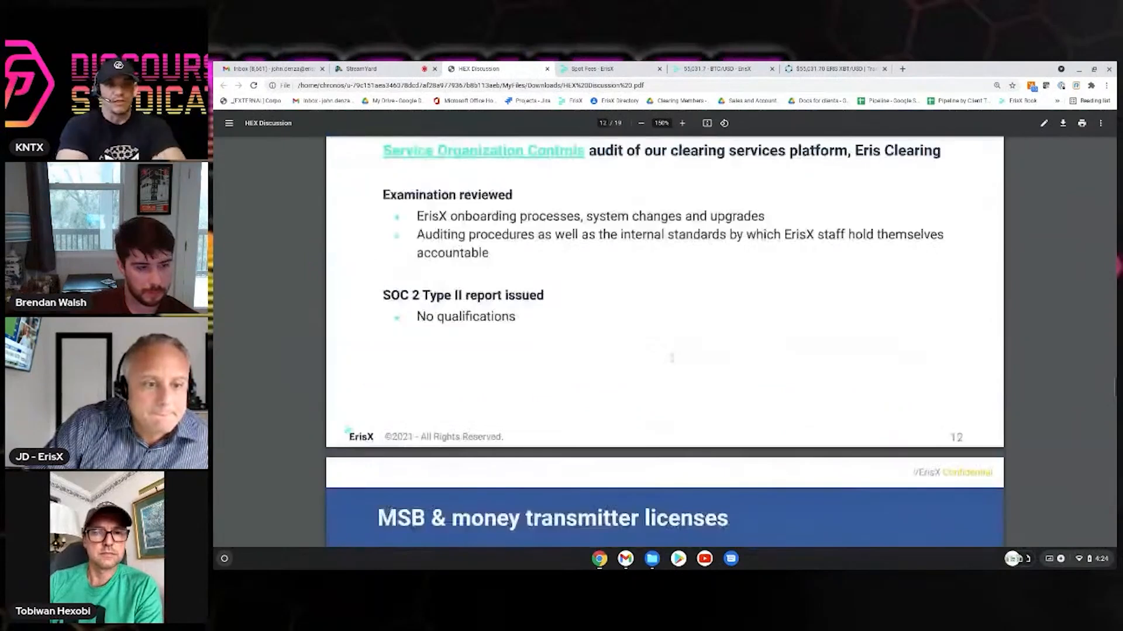
pyautogui.scroll(3)
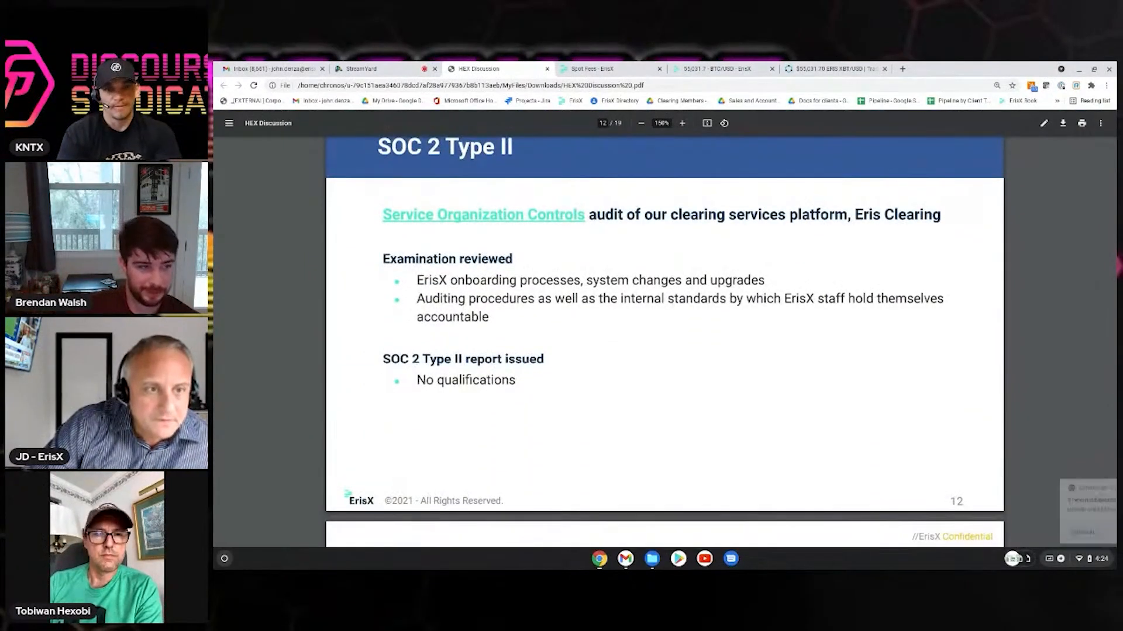
pyautogui.scroll(-3)
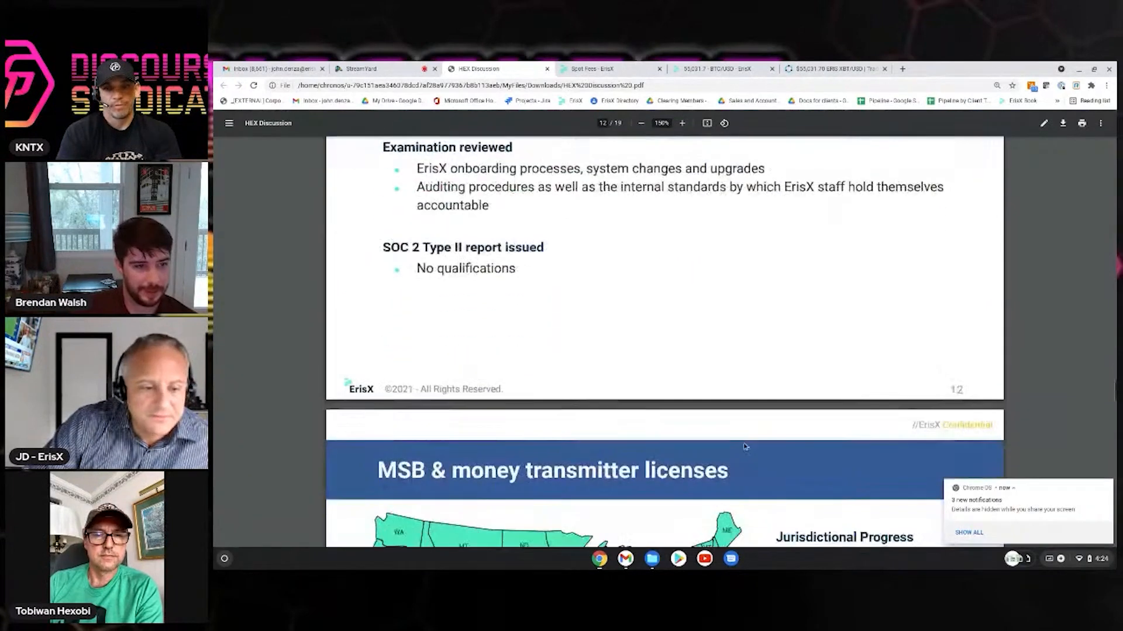
# Scroll past the money transmitter licenses map to page 14, Market Access
pyautogui.scroll(-3)
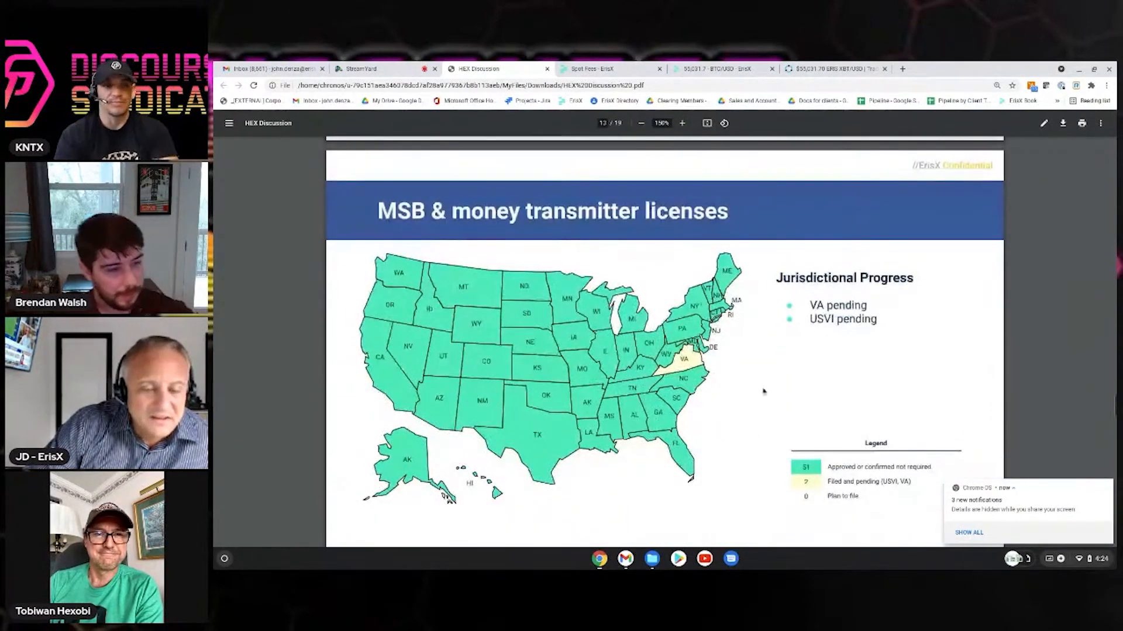
pyautogui.scroll(-3)
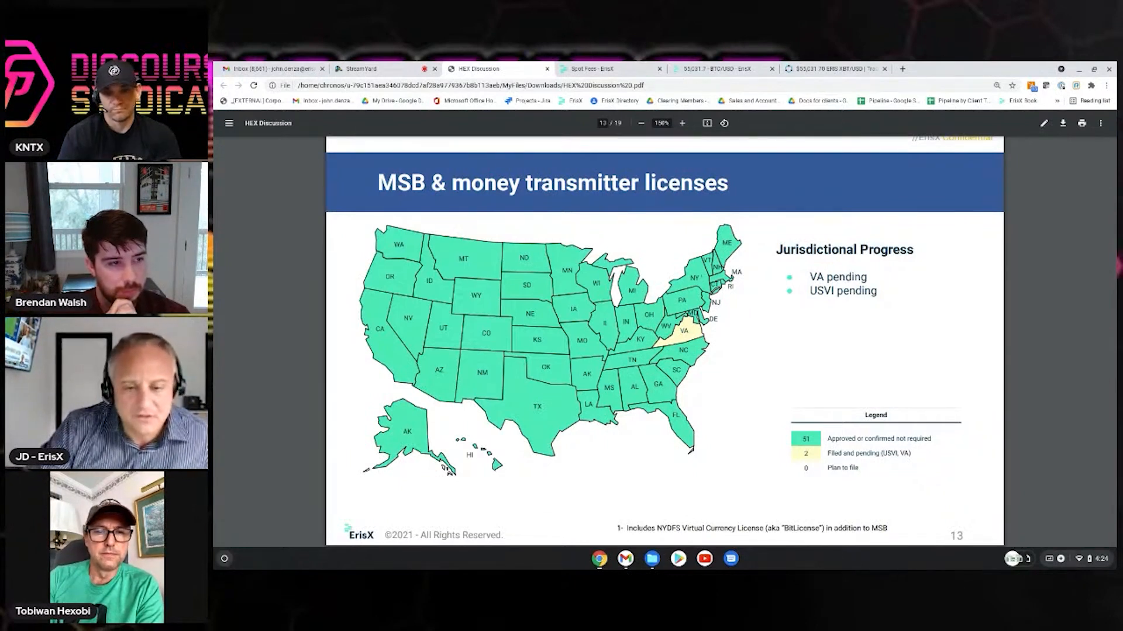
pyautogui.scroll(-3)
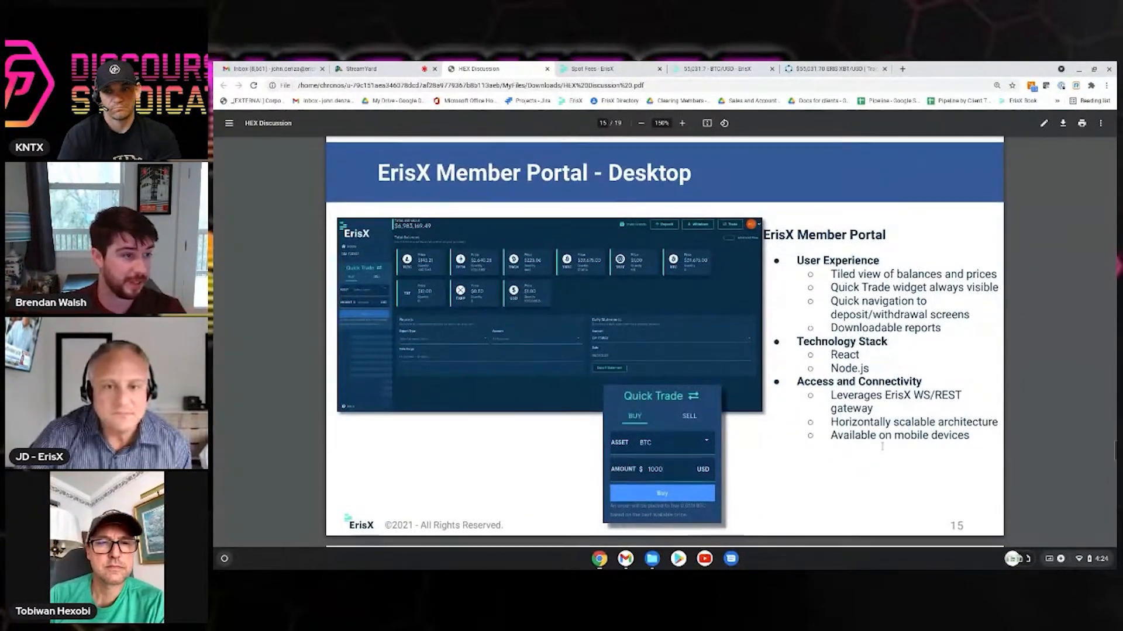
pyautogui.scroll(3)
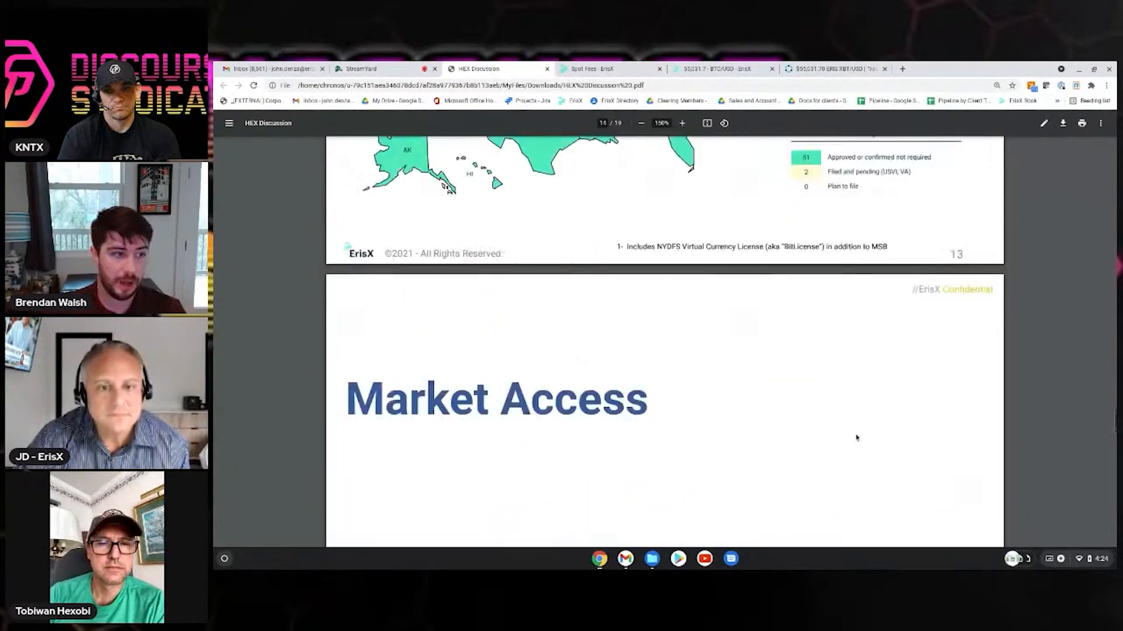
pyautogui.scroll(3)
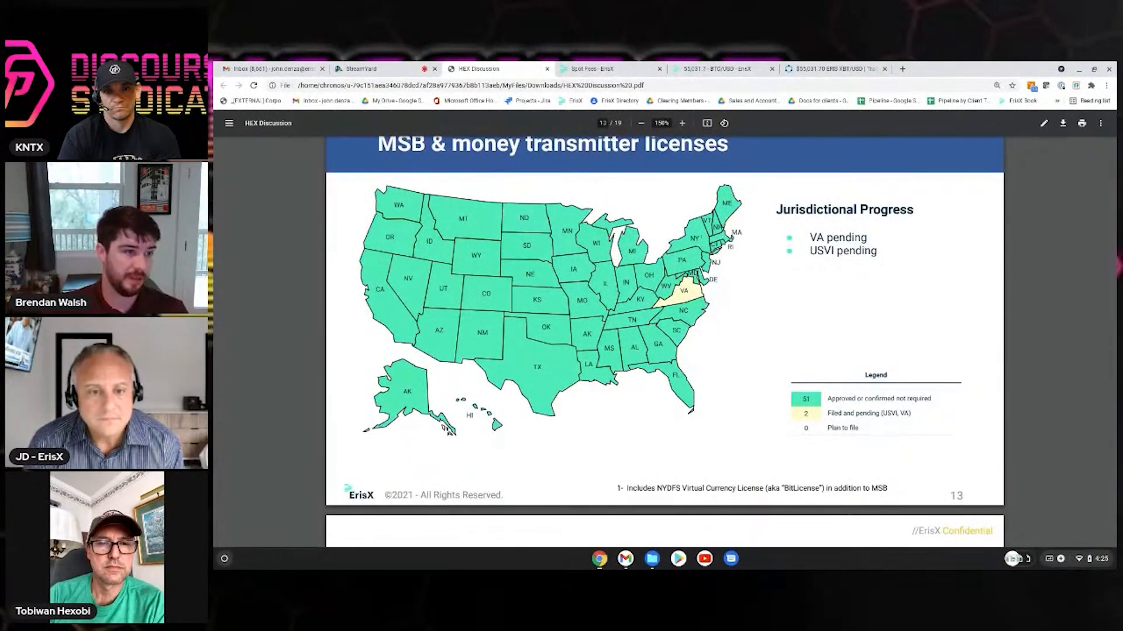
pyautogui.click(1014, 559)
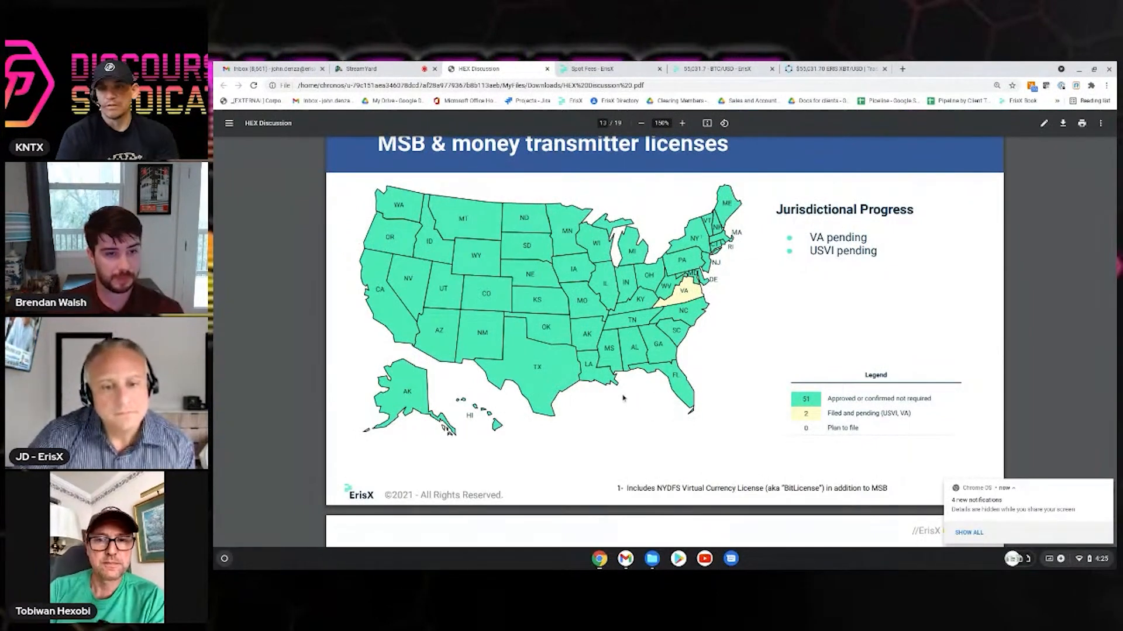
pyautogui.scroll(-3)
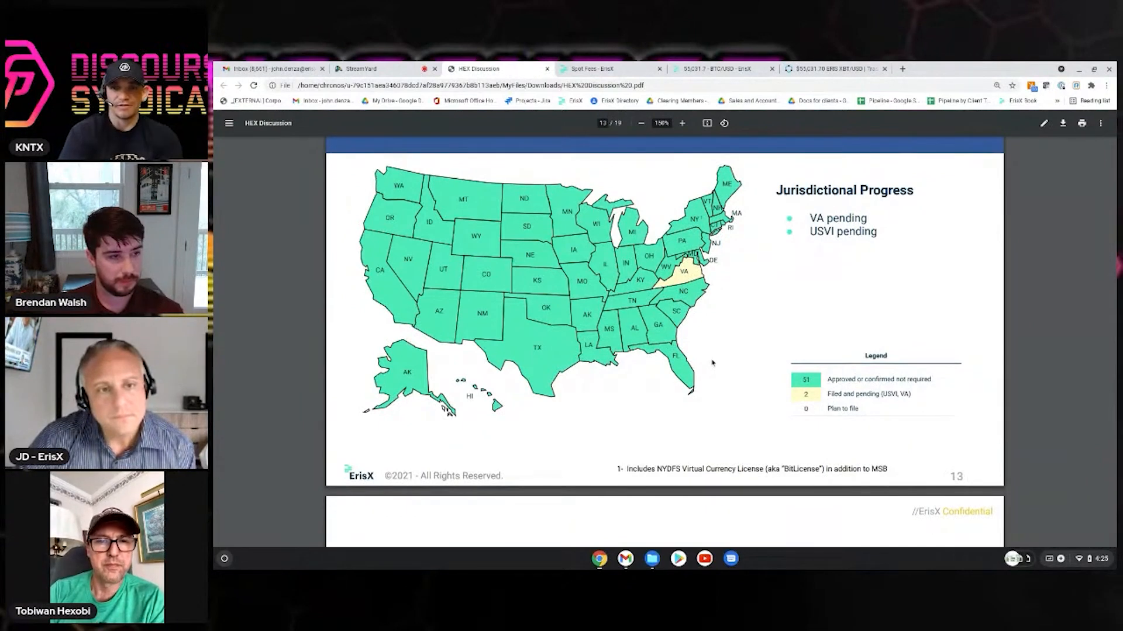
pyautogui.scroll(-3)
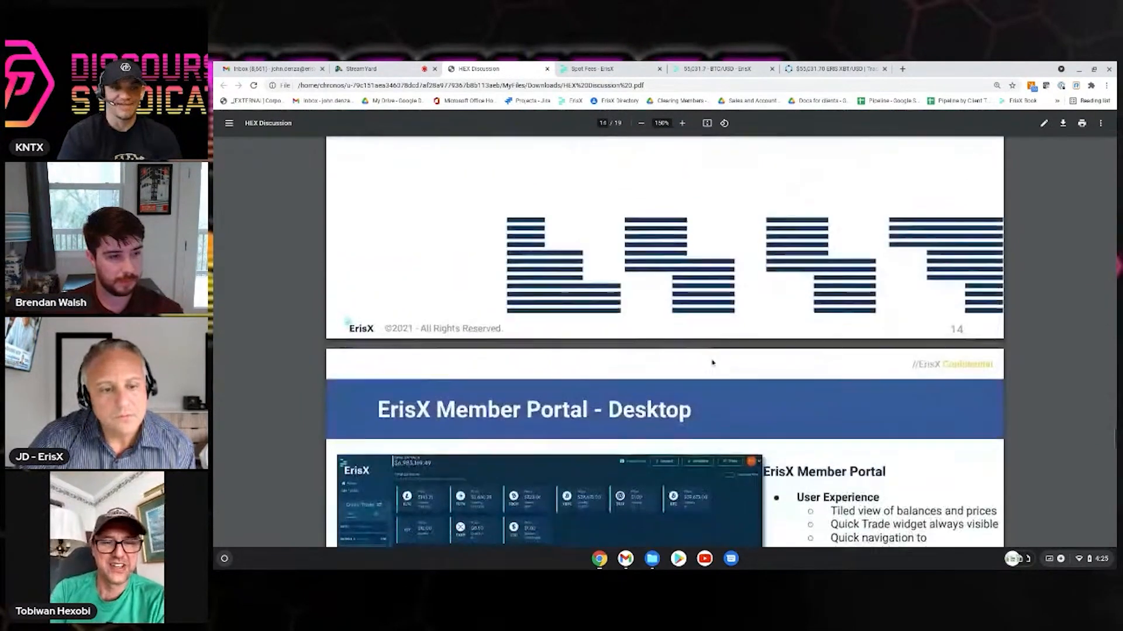
# Scroll through slide 15 until 'ErisX Member Portal - Mobile' appears below
pyautogui.scroll(-3)
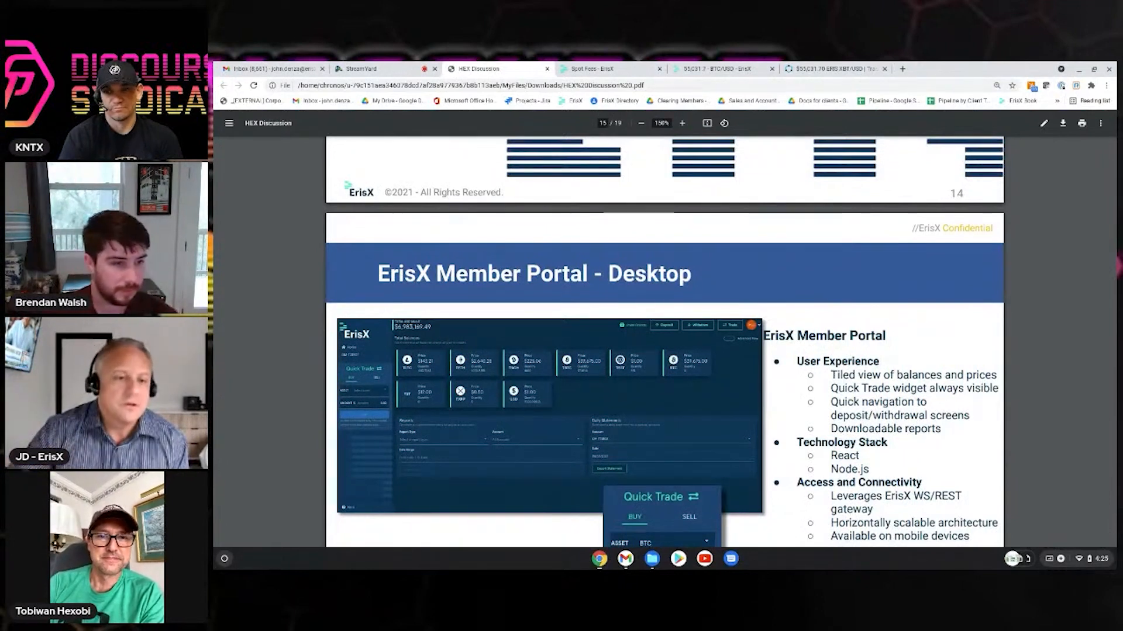
pyautogui.scroll(-3)
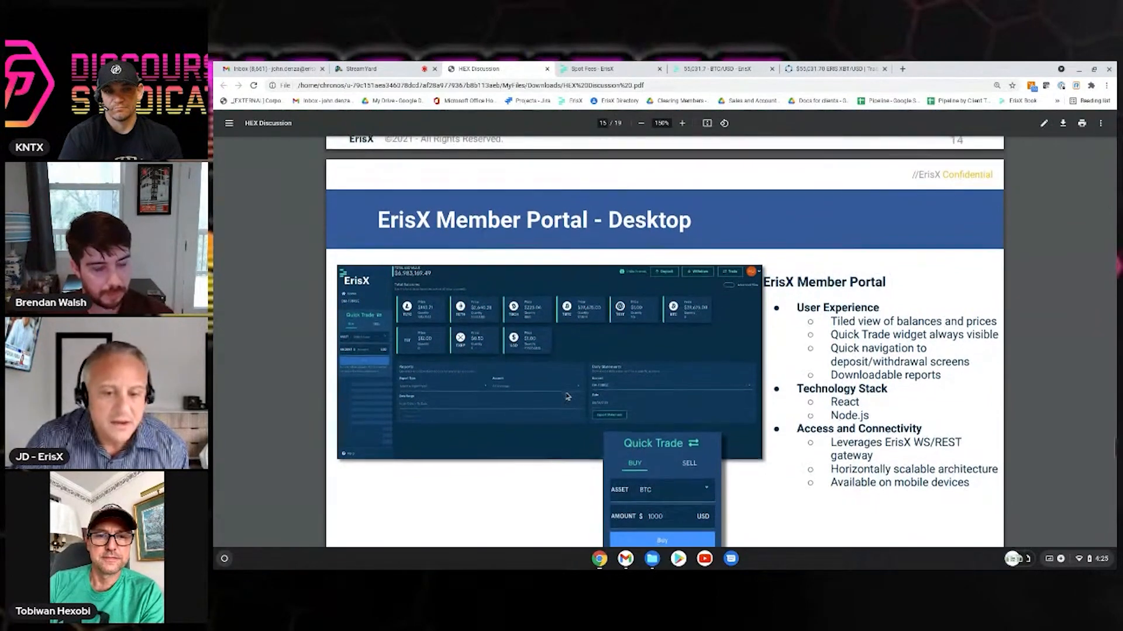
pyautogui.scroll(-3)
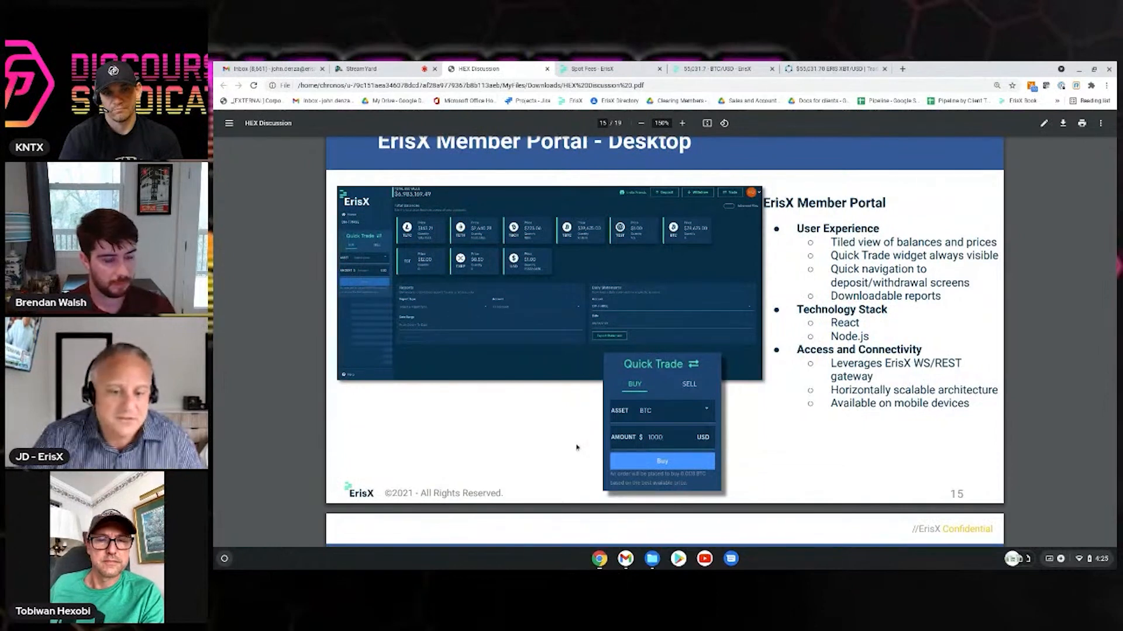
pyautogui.moveTo(684, 484)
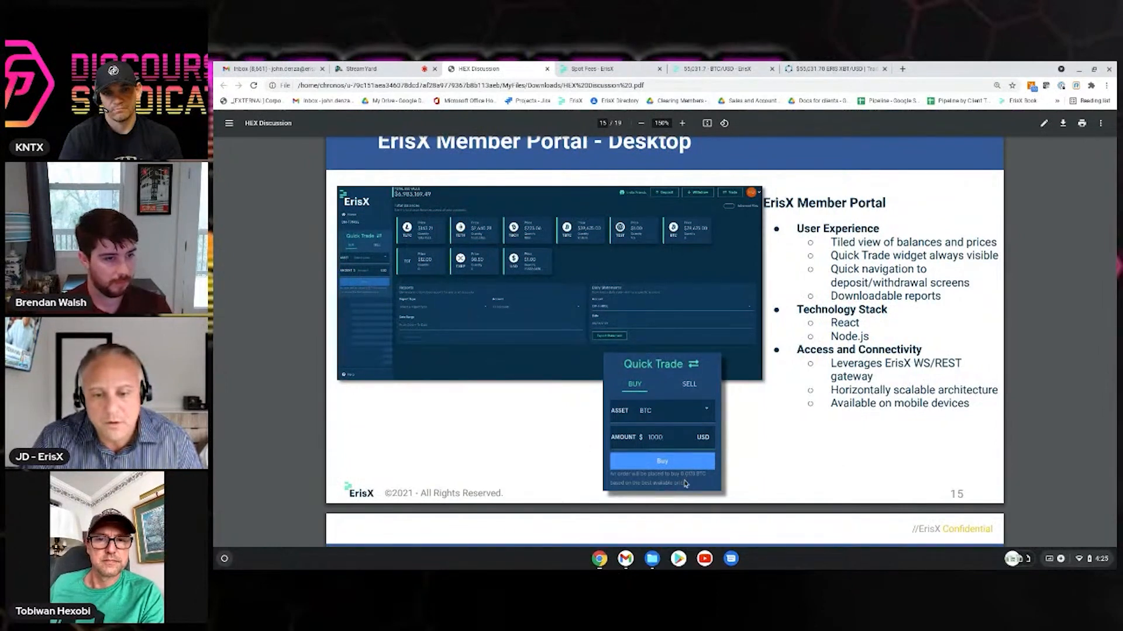
pyautogui.scroll(-3)
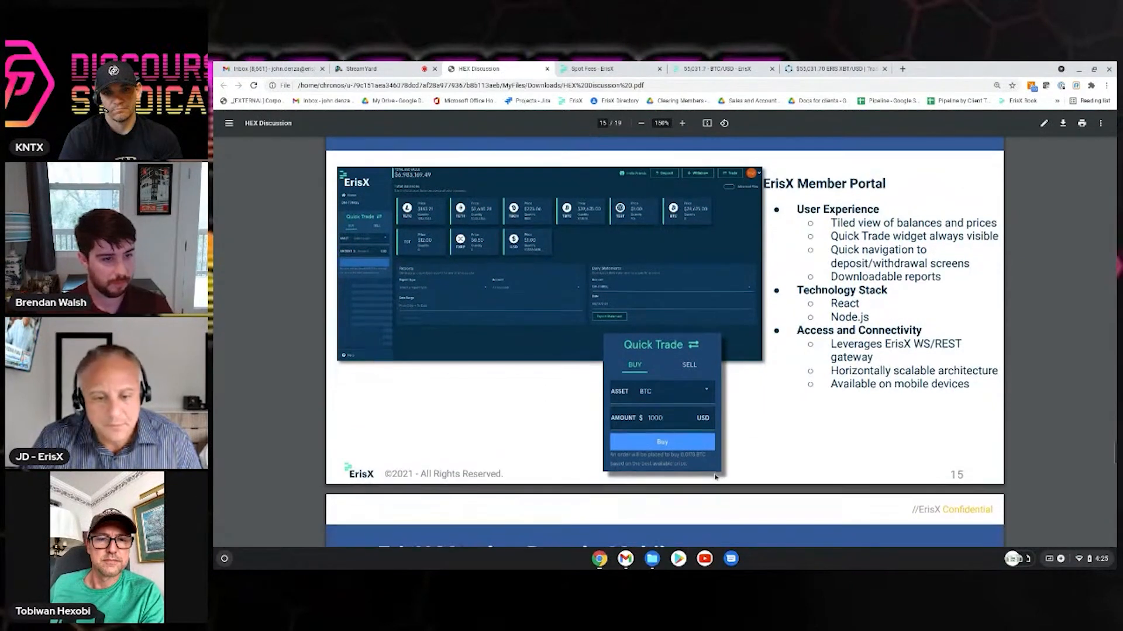
pyautogui.scroll(-3)
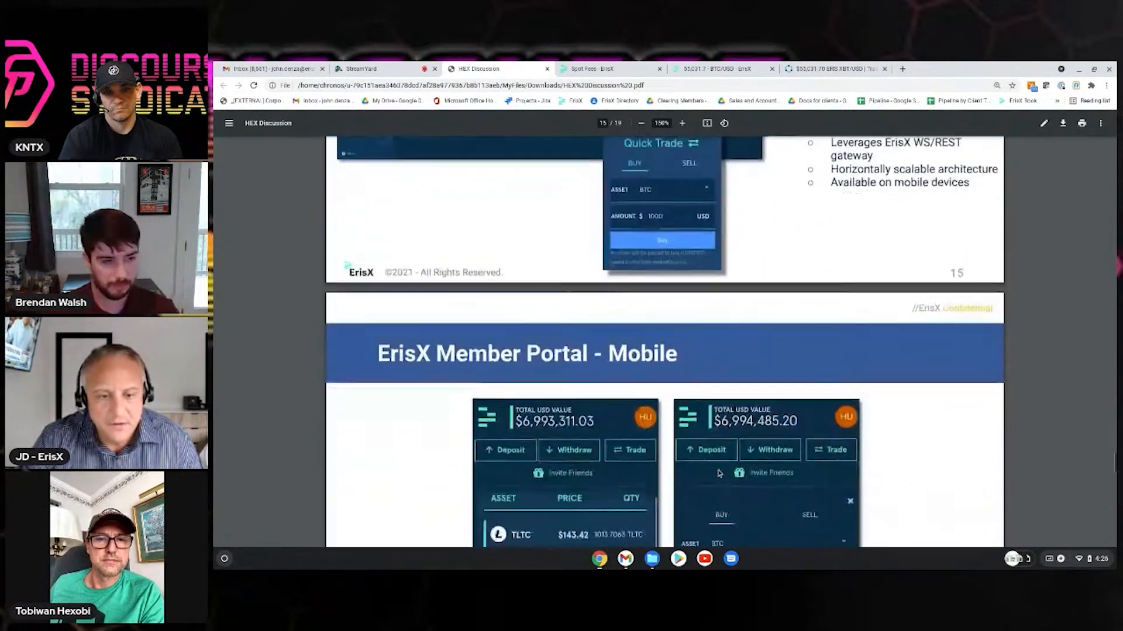
# Scroll through slide 16 to page 17, 'ErisX Trading UI - Desktop'
pyautogui.scroll(-3)
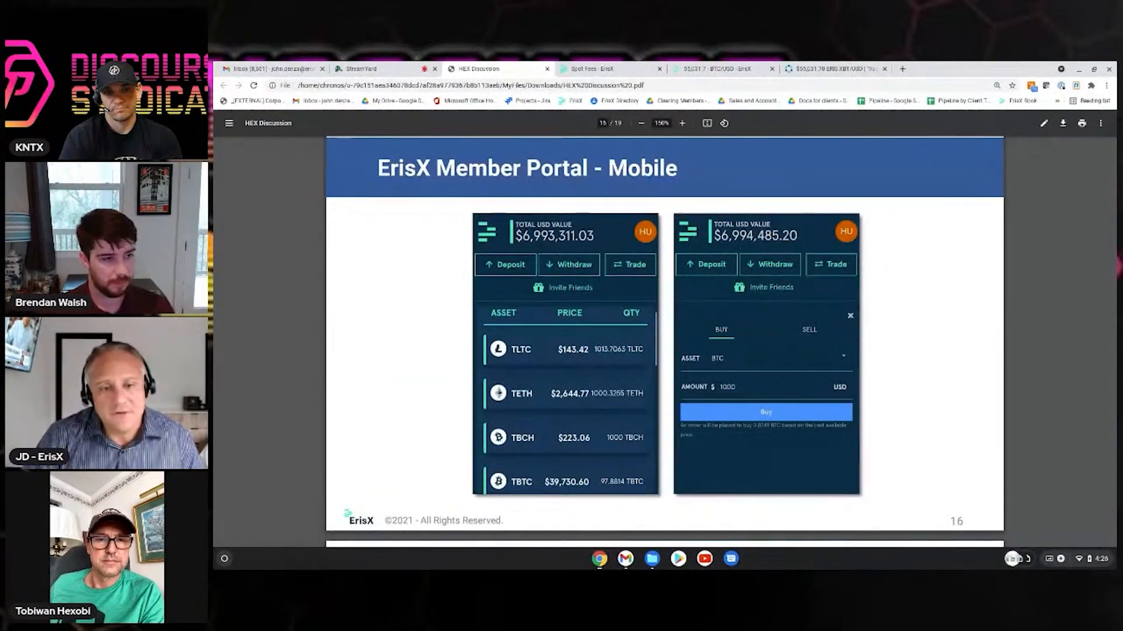
pyautogui.scroll(-3)
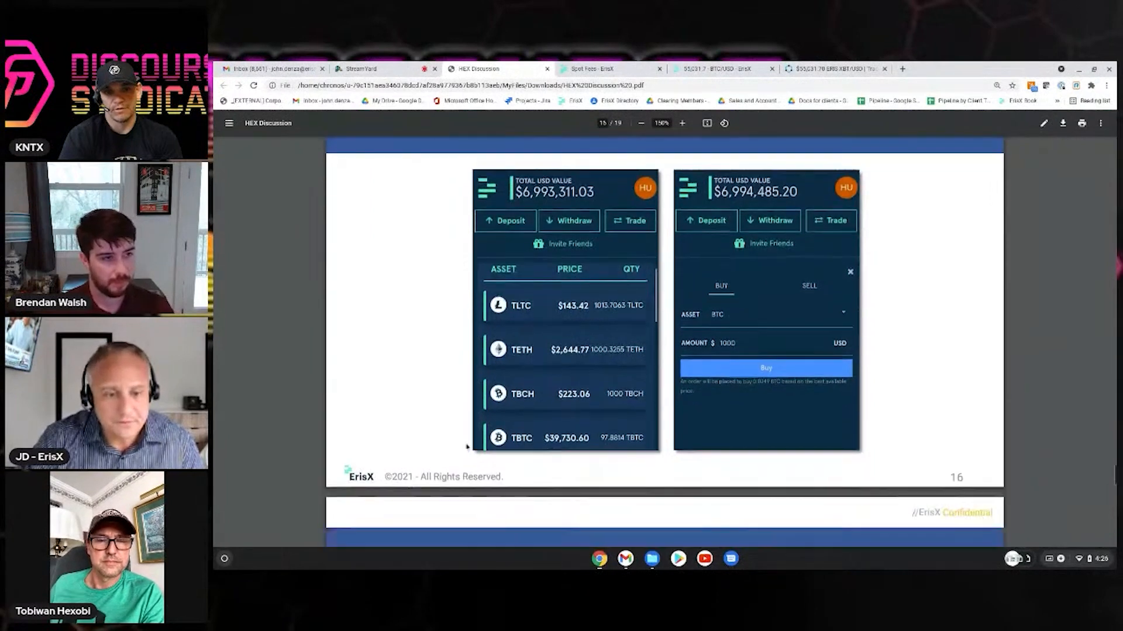
pyautogui.scroll(-3)
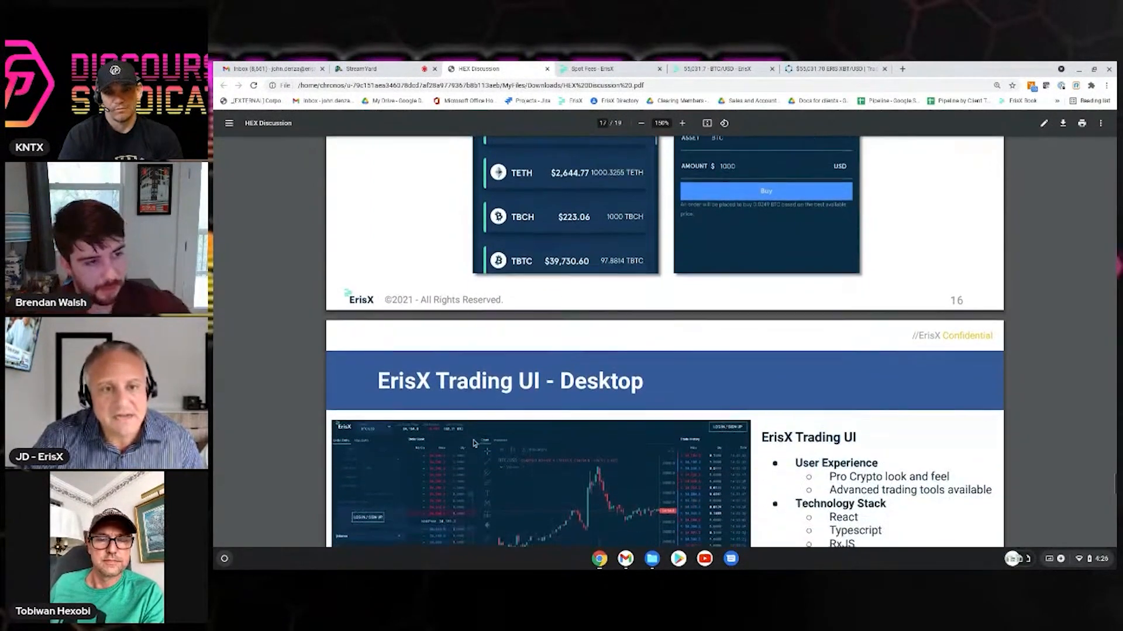
pyautogui.scroll(-3)
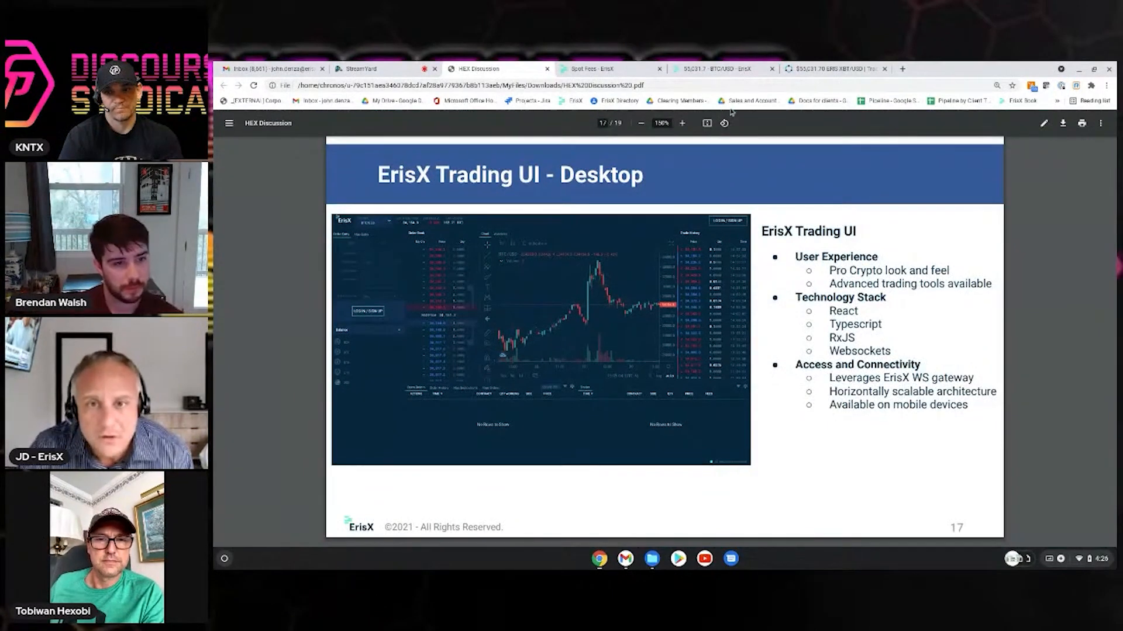
# Switch to the trade.erisx.com BTC/USD tab showing the live exchange
pyautogui.click(723, 69)
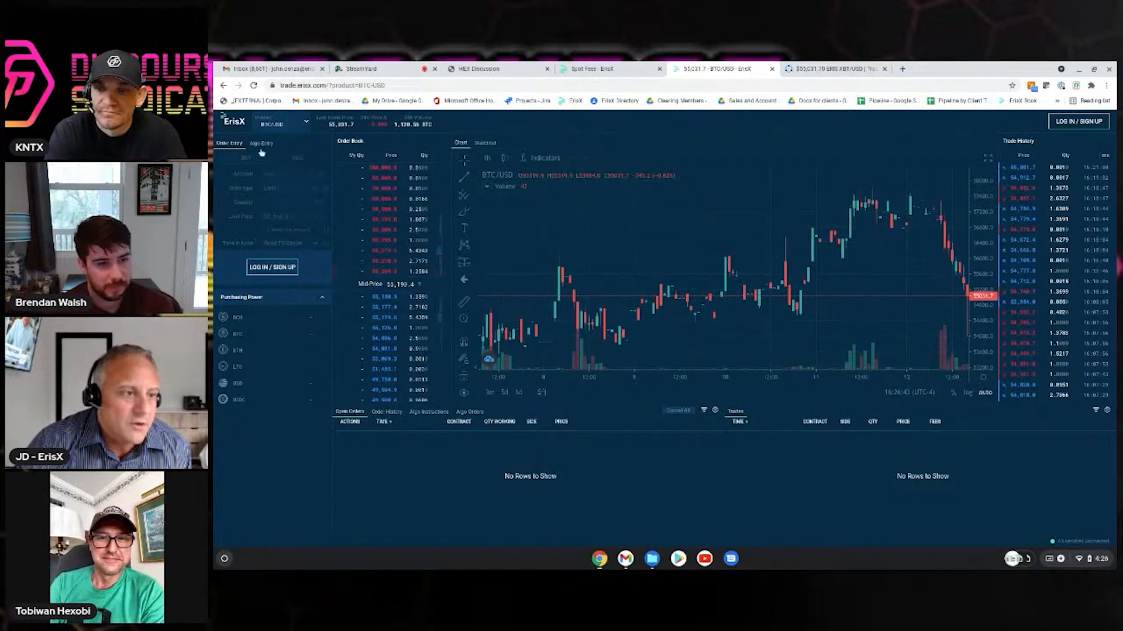
pyautogui.moveTo(326, 389)
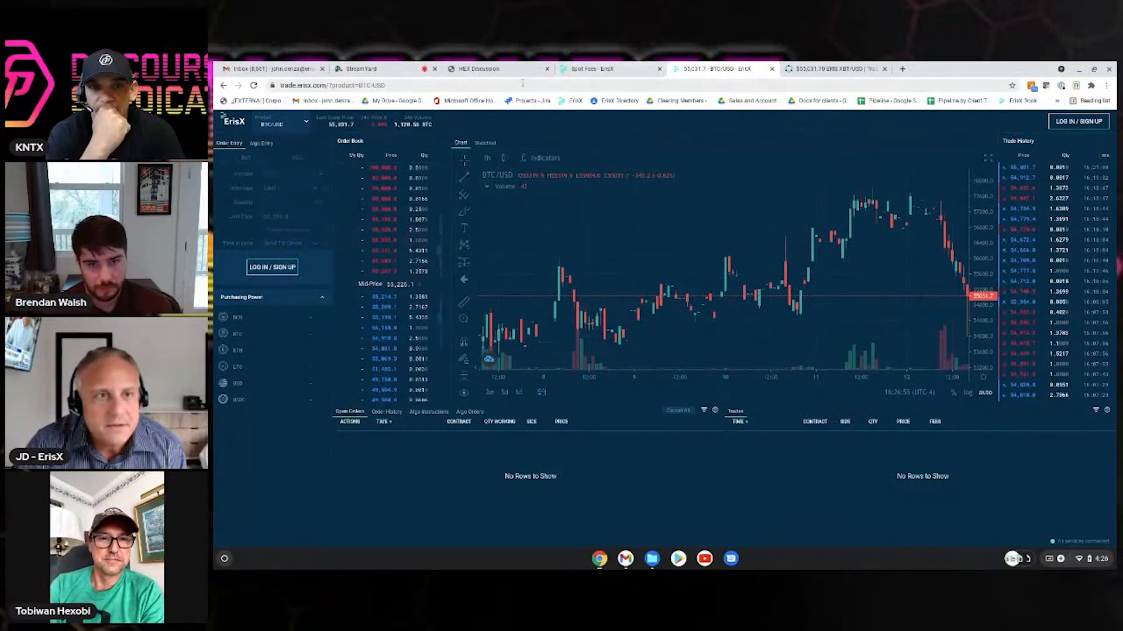
# Scroll the HEX Discussion deck through slides 18-19, then return to the StreamYard tab
pyautogui.click(494, 69)
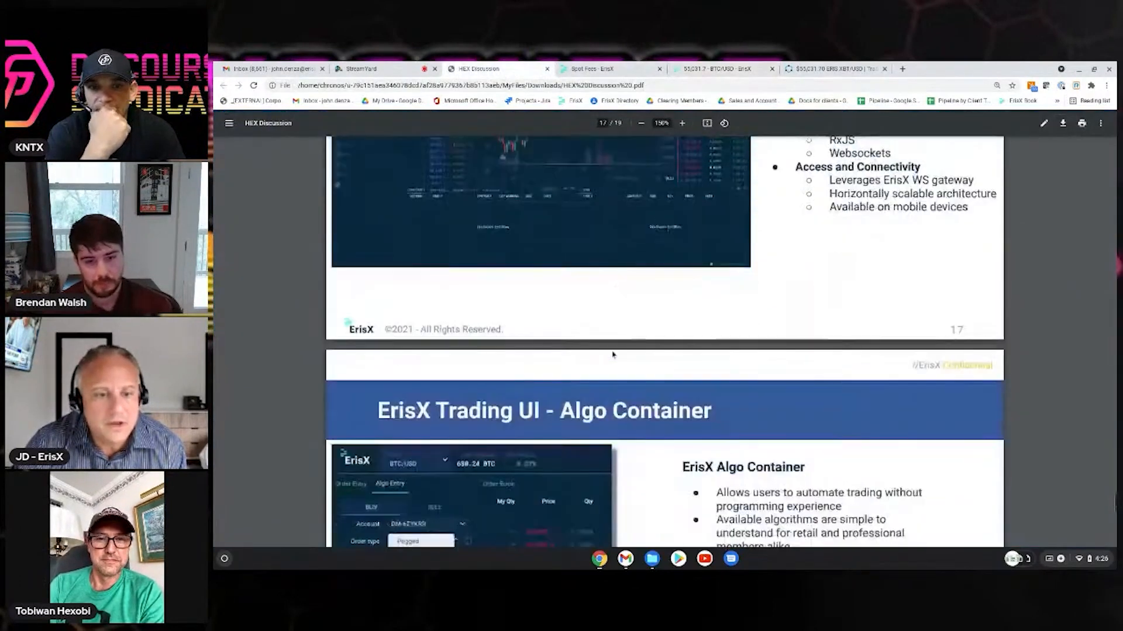
pyautogui.scroll(-3)
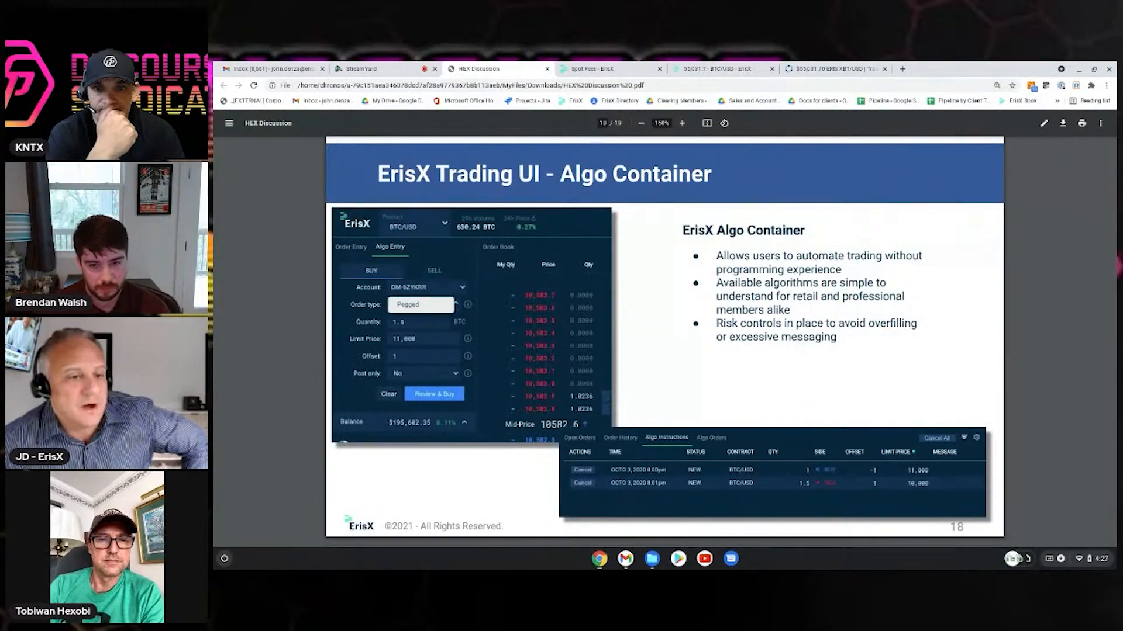
pyautogui.scroll(-3)
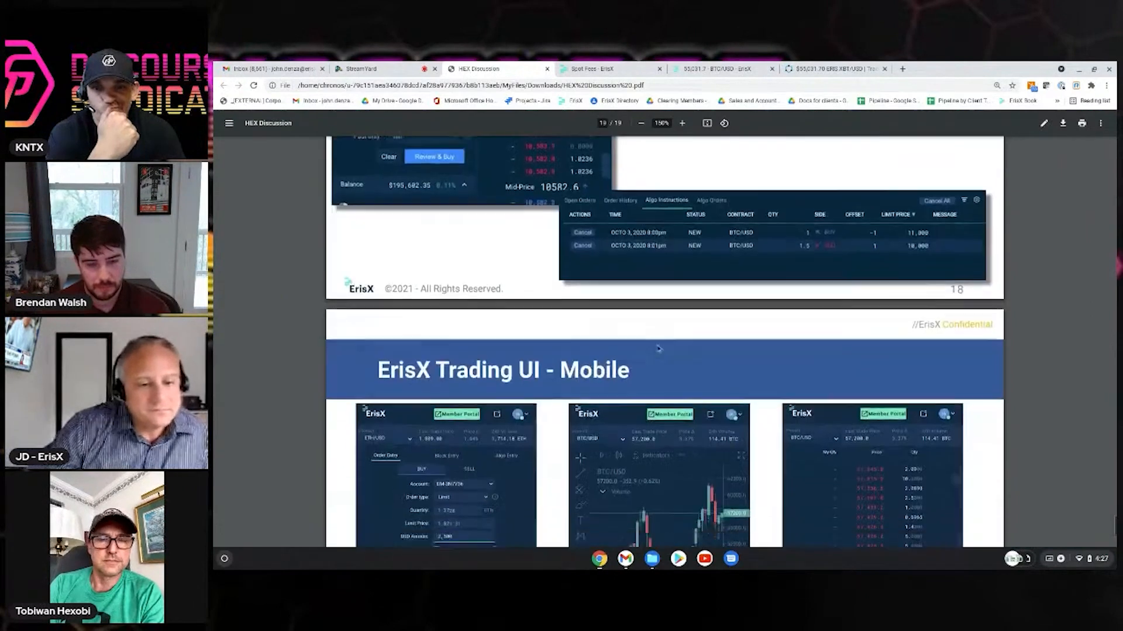
pyautogui.scroll(-3)
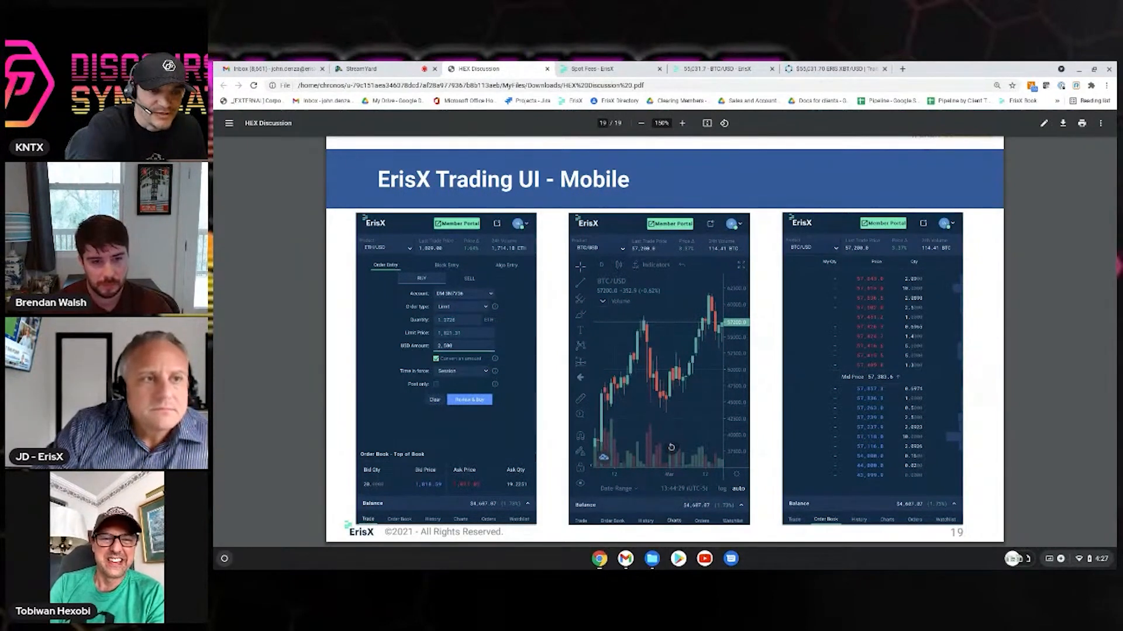
pyautogui.moveTo(376, 69)
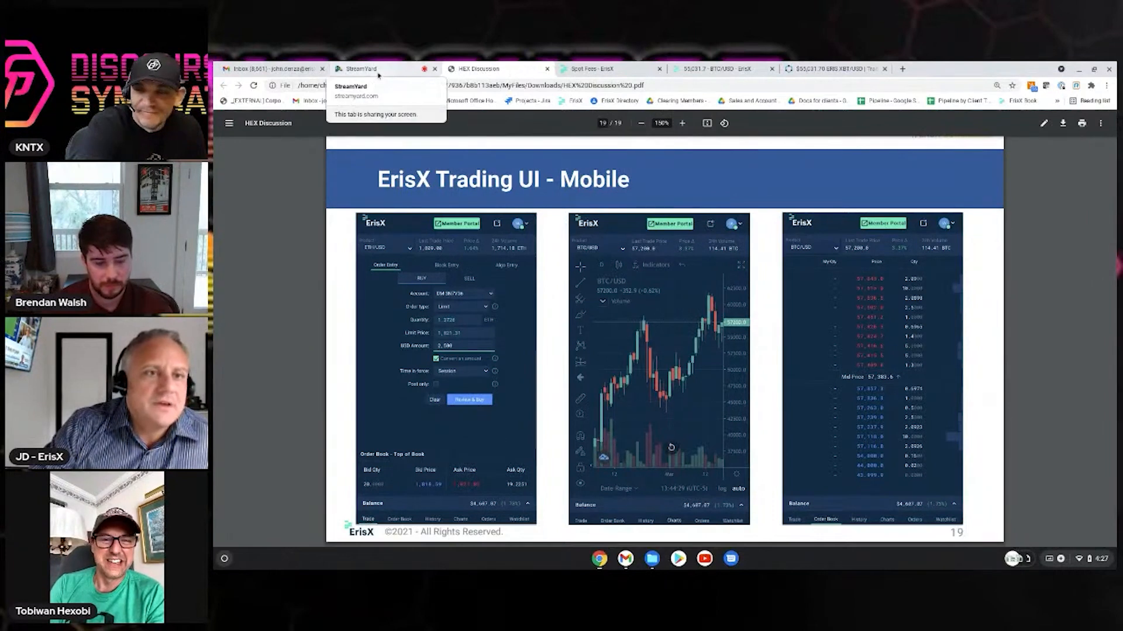
pyautogui.click(357, 69)
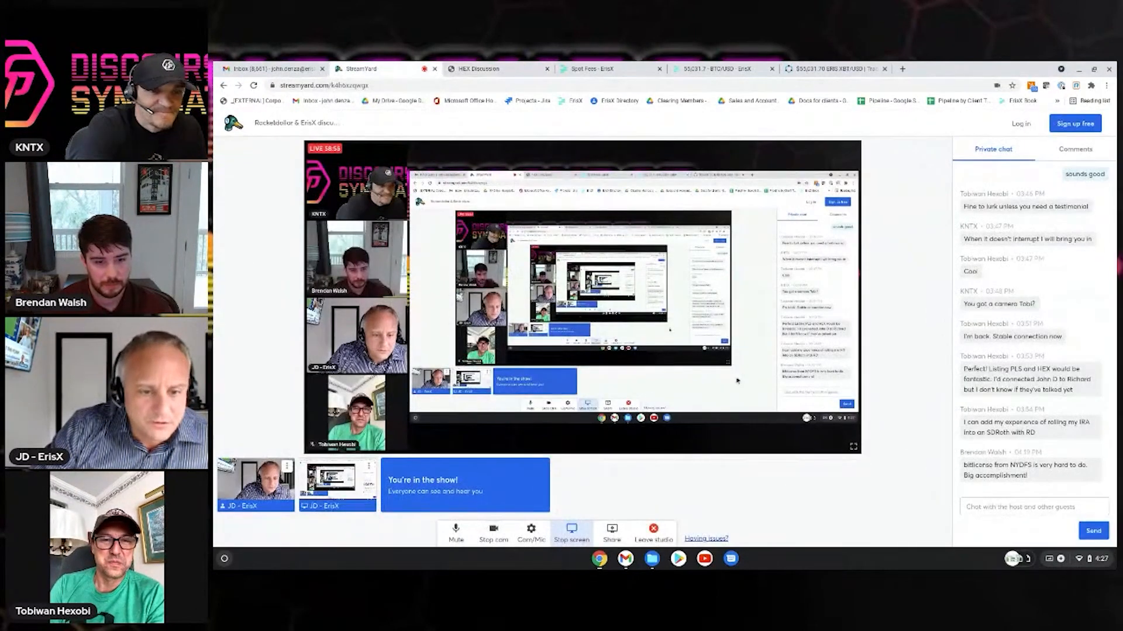